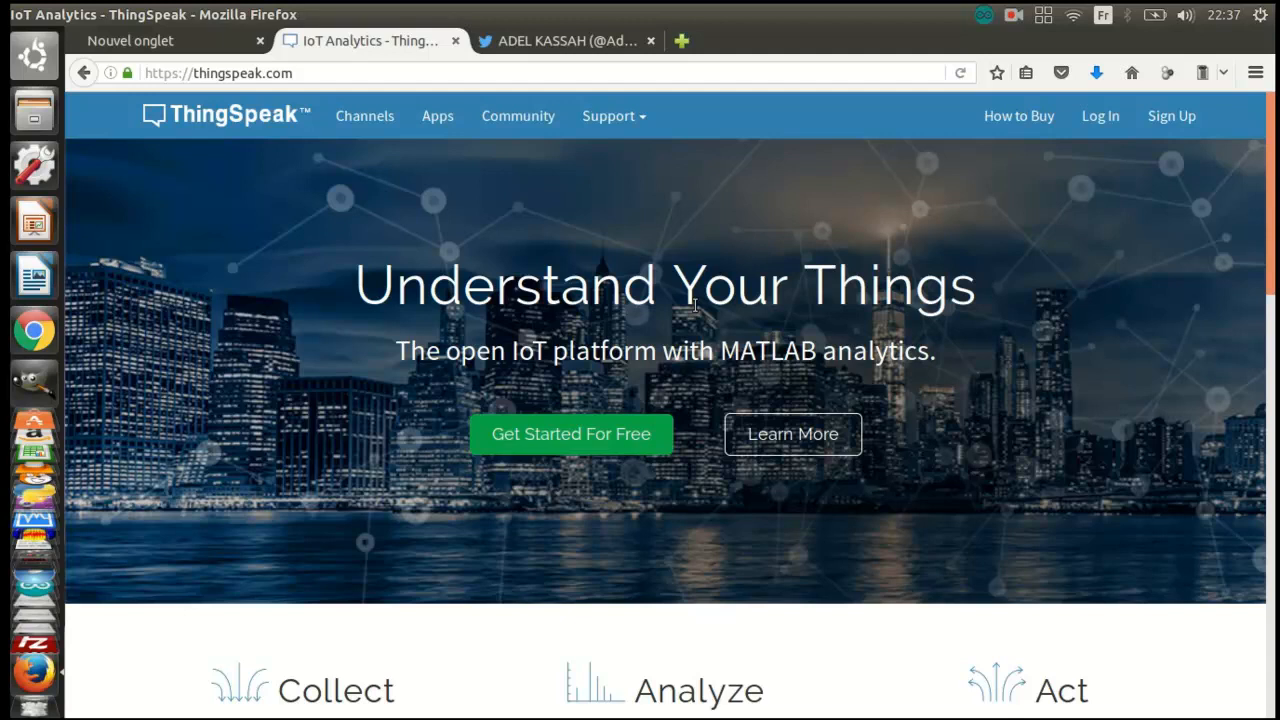
mouse_move(645, 313)
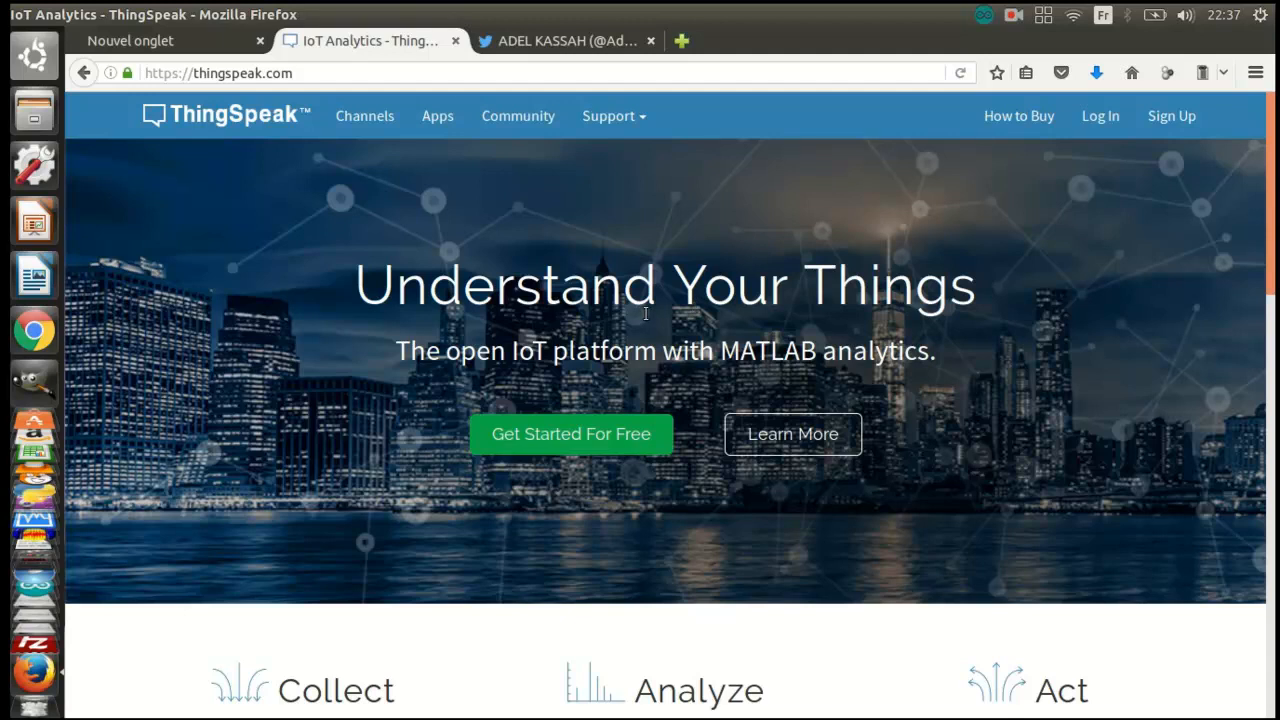
mouse_move(1171, 115)
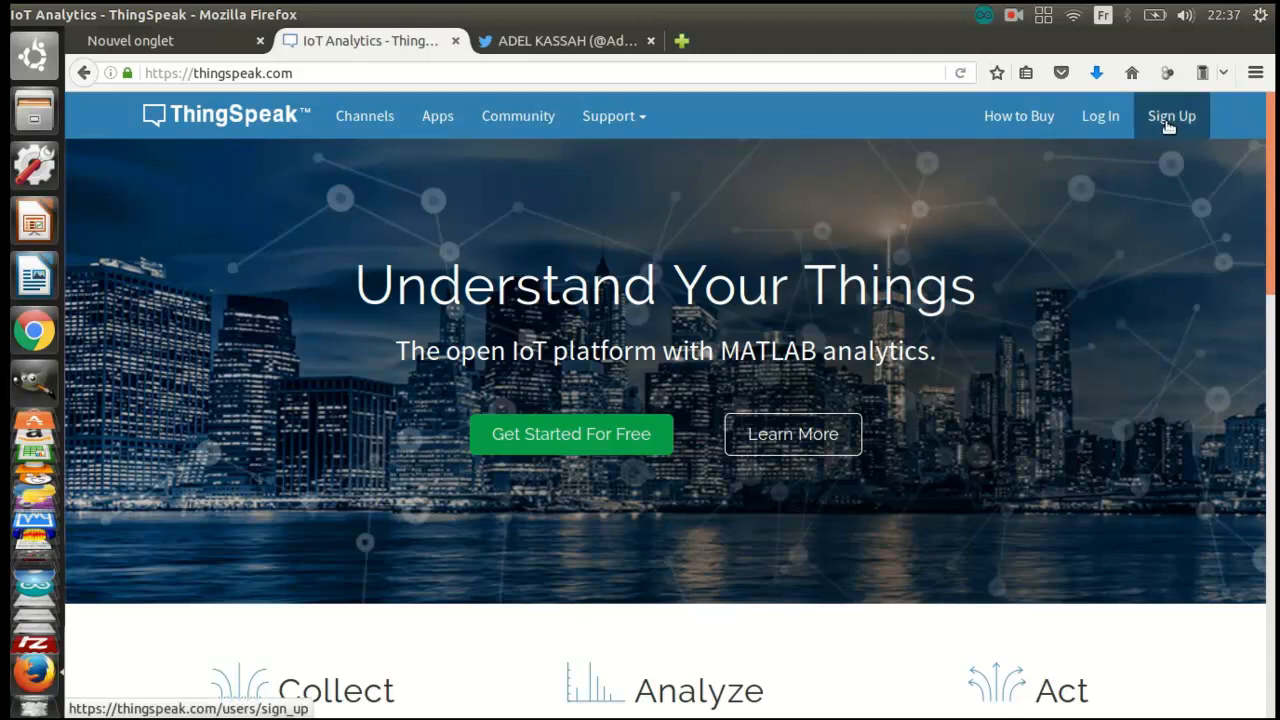
Go from the ThingSpeak sign-up page to the Log In page for existing accounts
left_click(1171, 115)
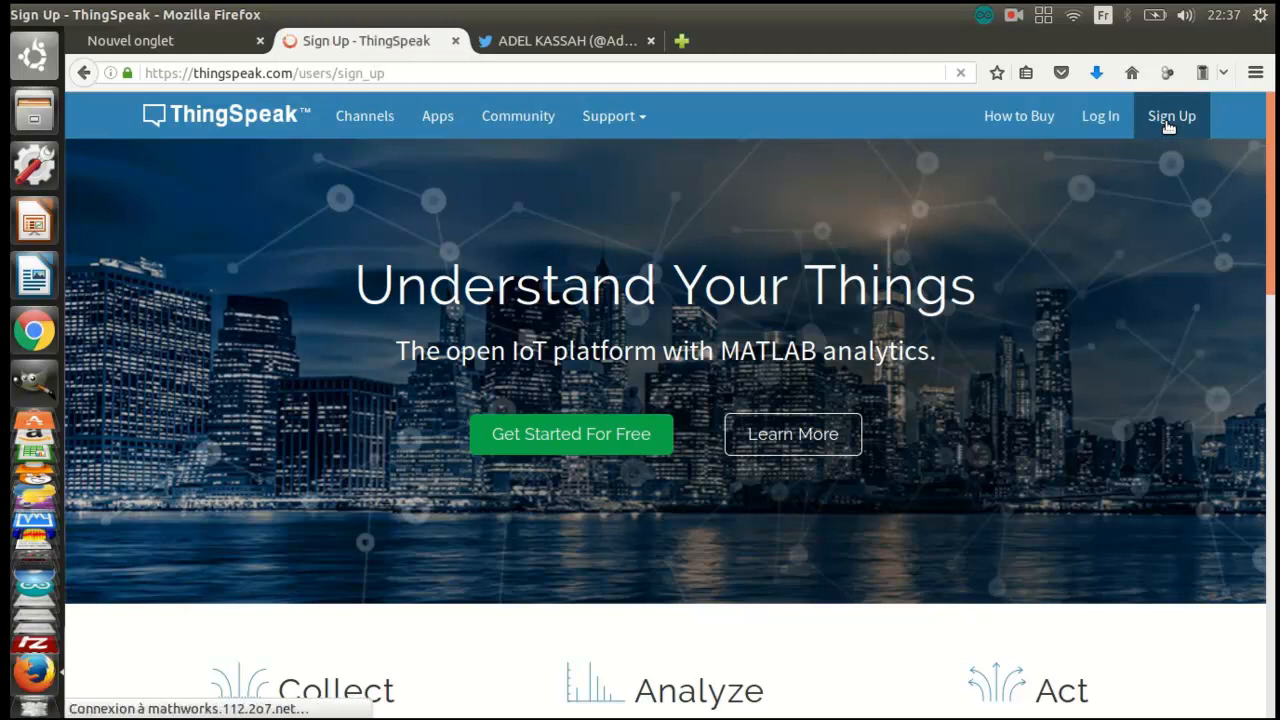
left_click(1171, 115)
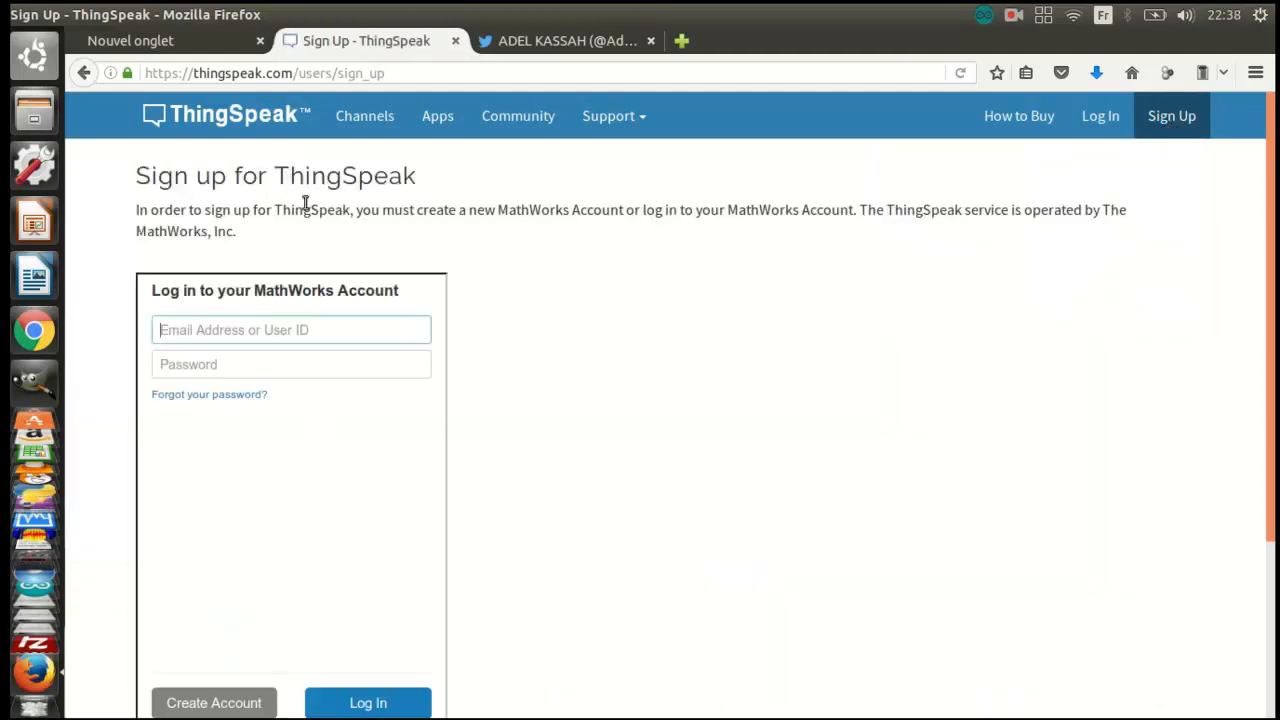
scroll("down", 3)
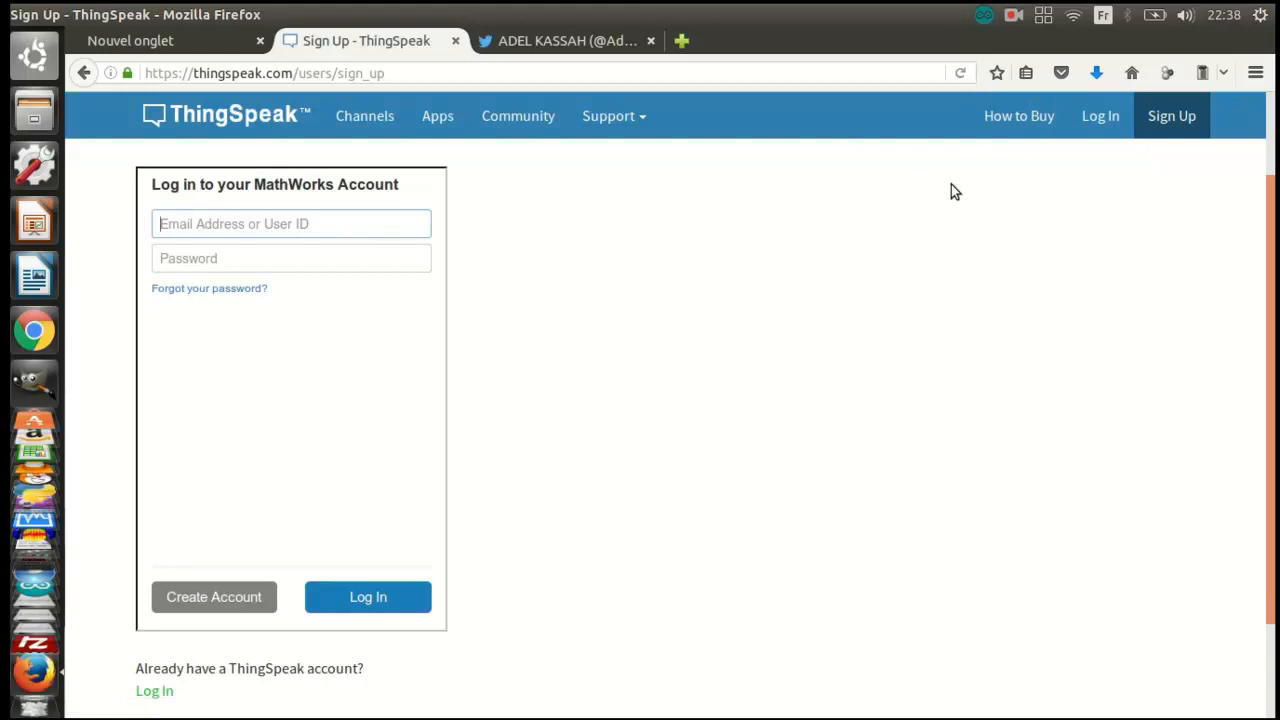
left_click(1100, 115)
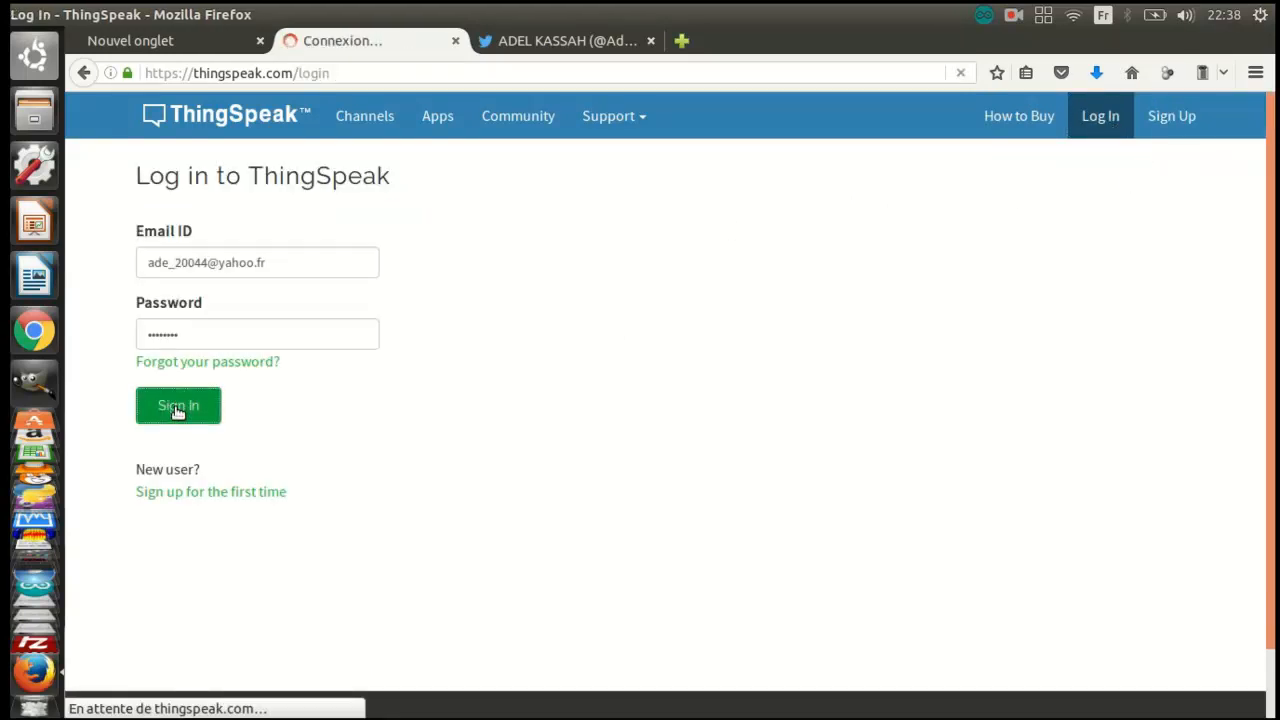
Sign in to ThingSpeak and scroll the Apps page down to the ThingTweet action
left_click(178, 405)
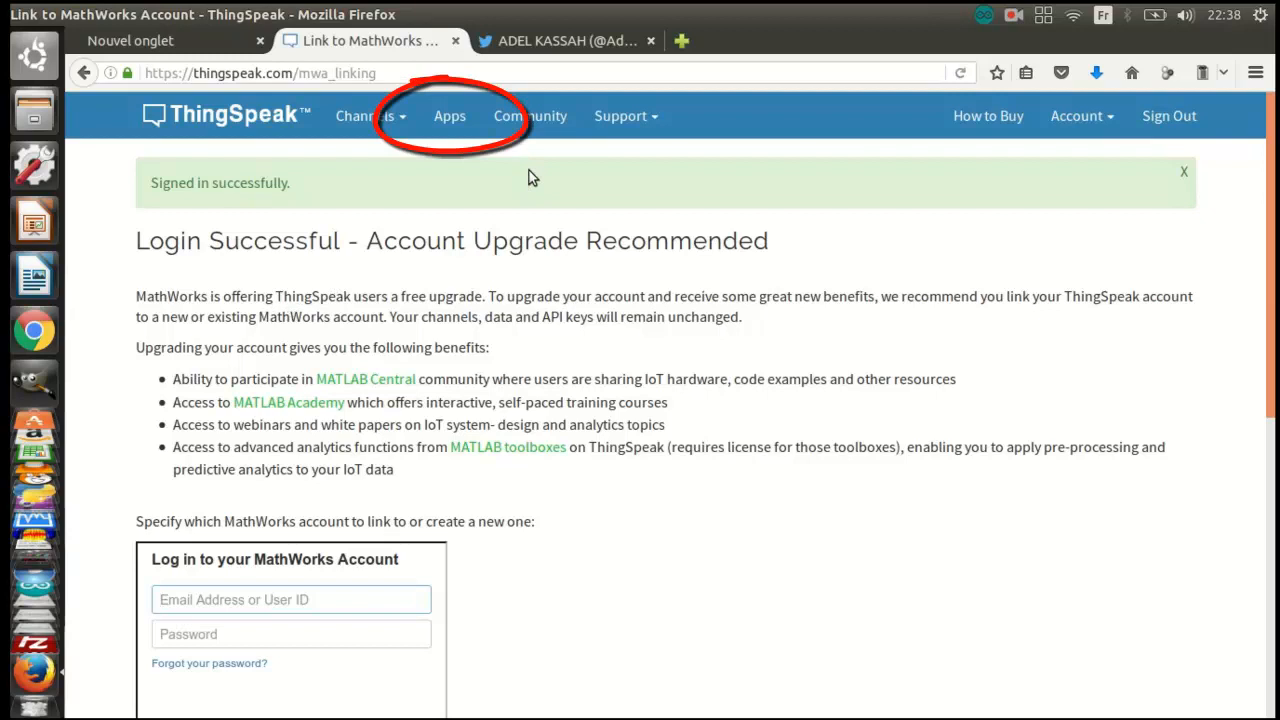
left_click(449, 115)
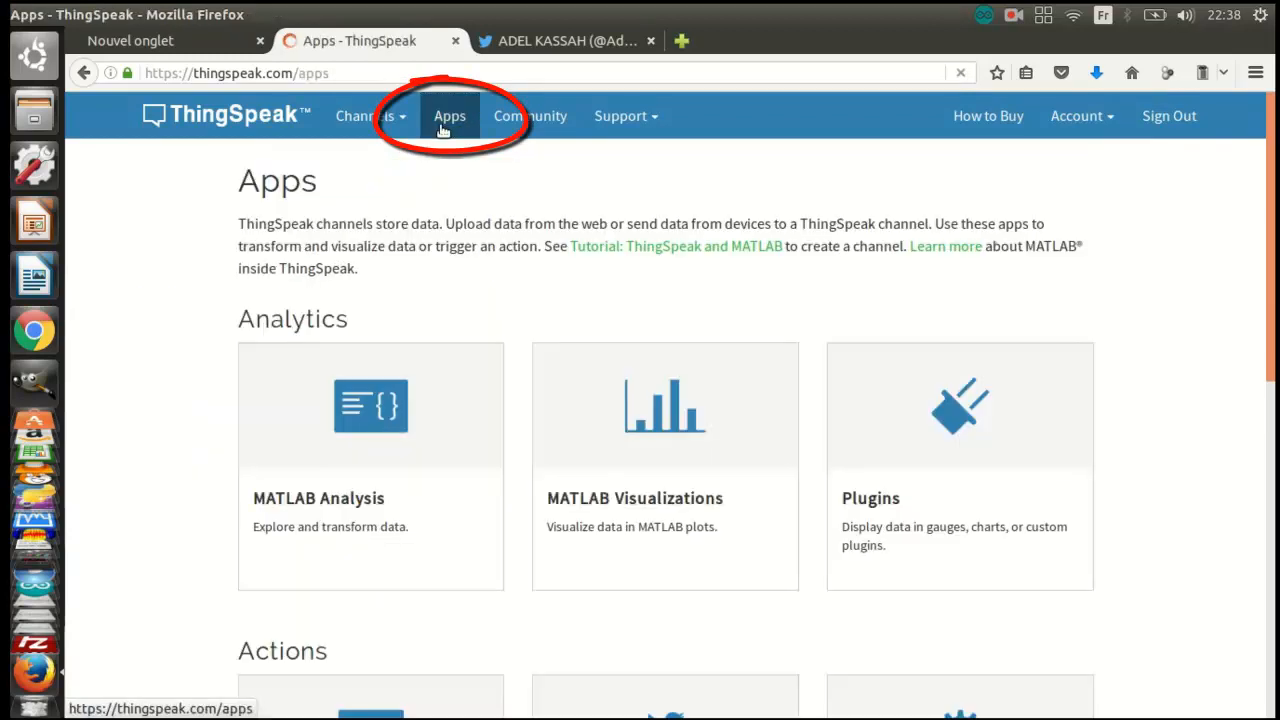
scroll("down", 3)
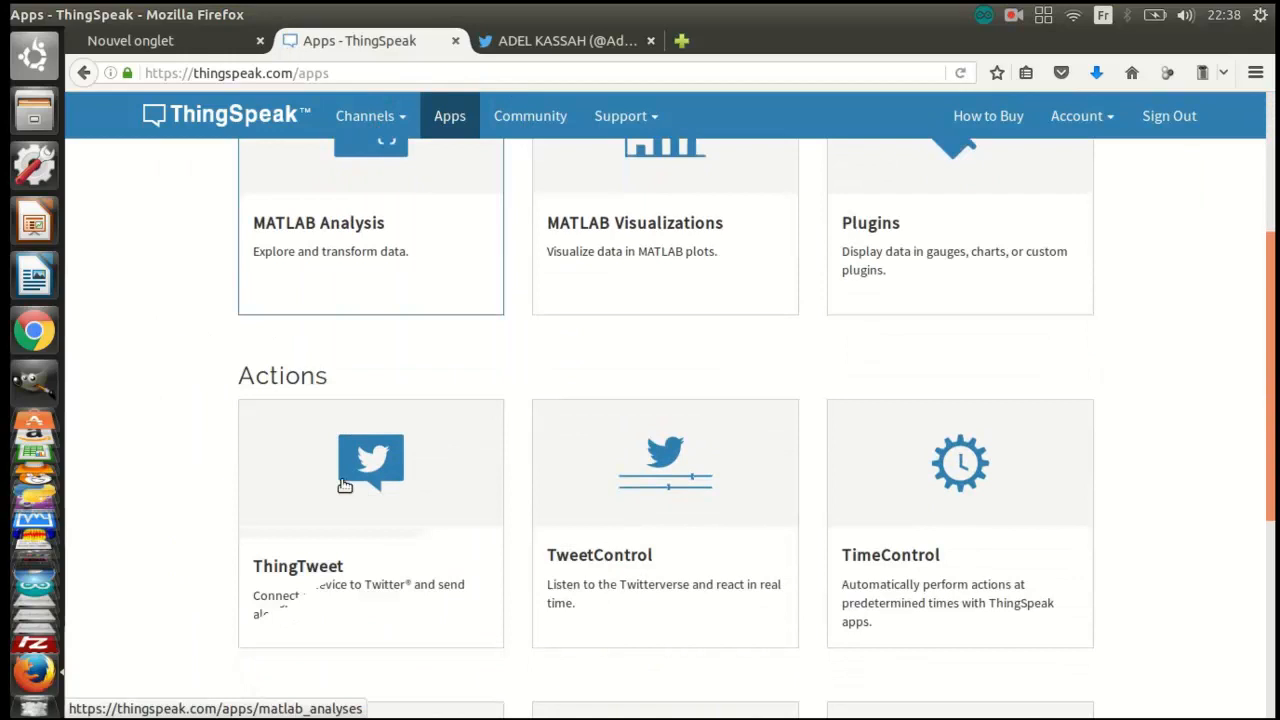
scroll("down", 3)
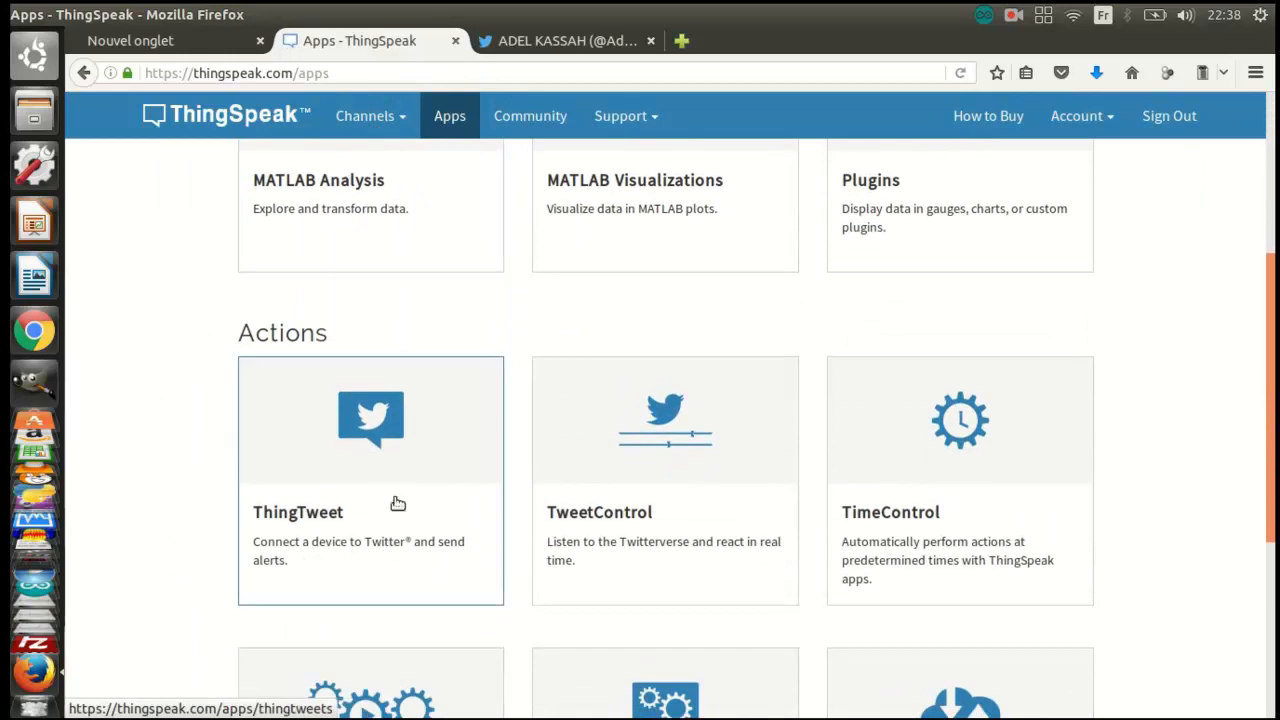
Open the ThingTweet app, check the Twitter profile, then request linking a Twitter account
left_click(370, 480)
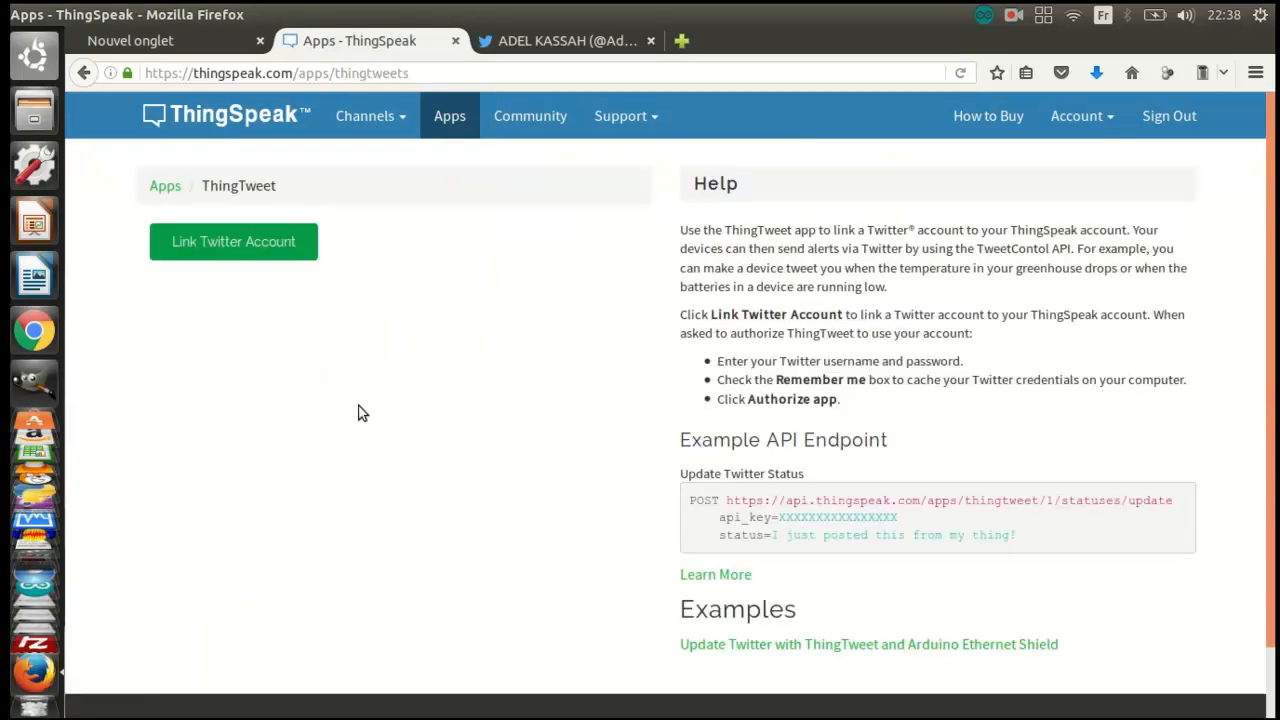
left_click(565, 40)
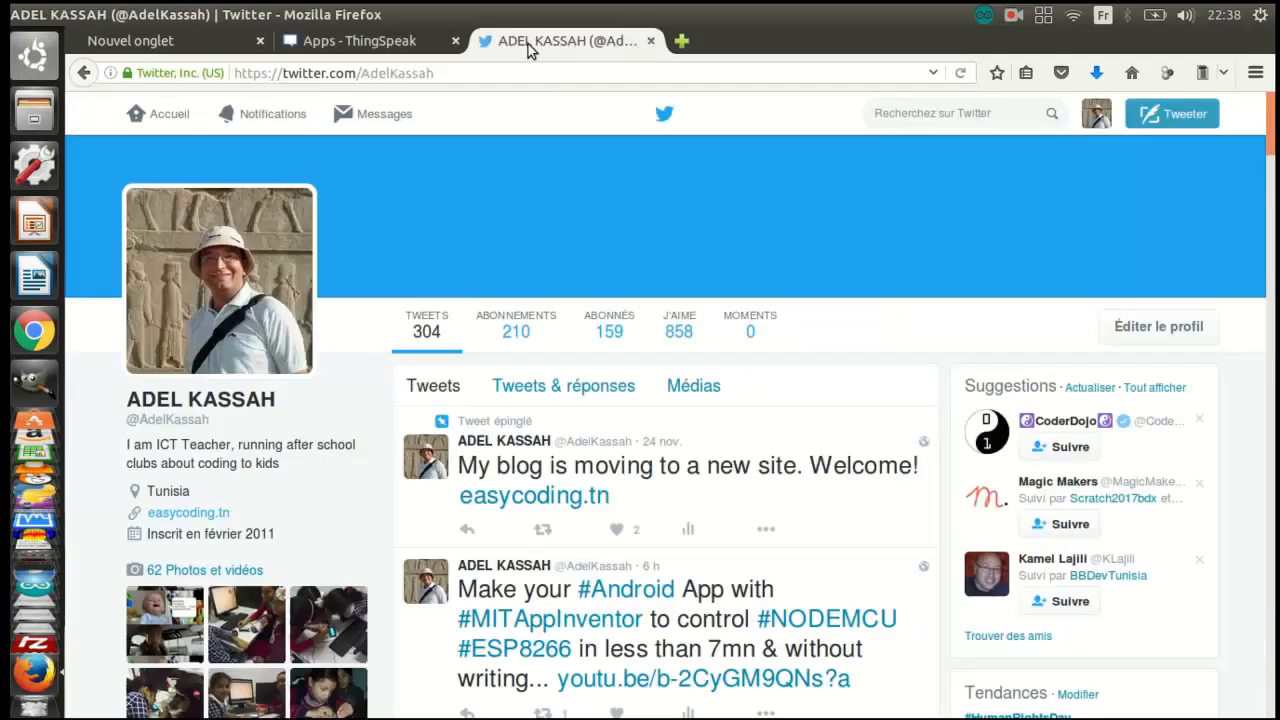
scroll("down", 3)
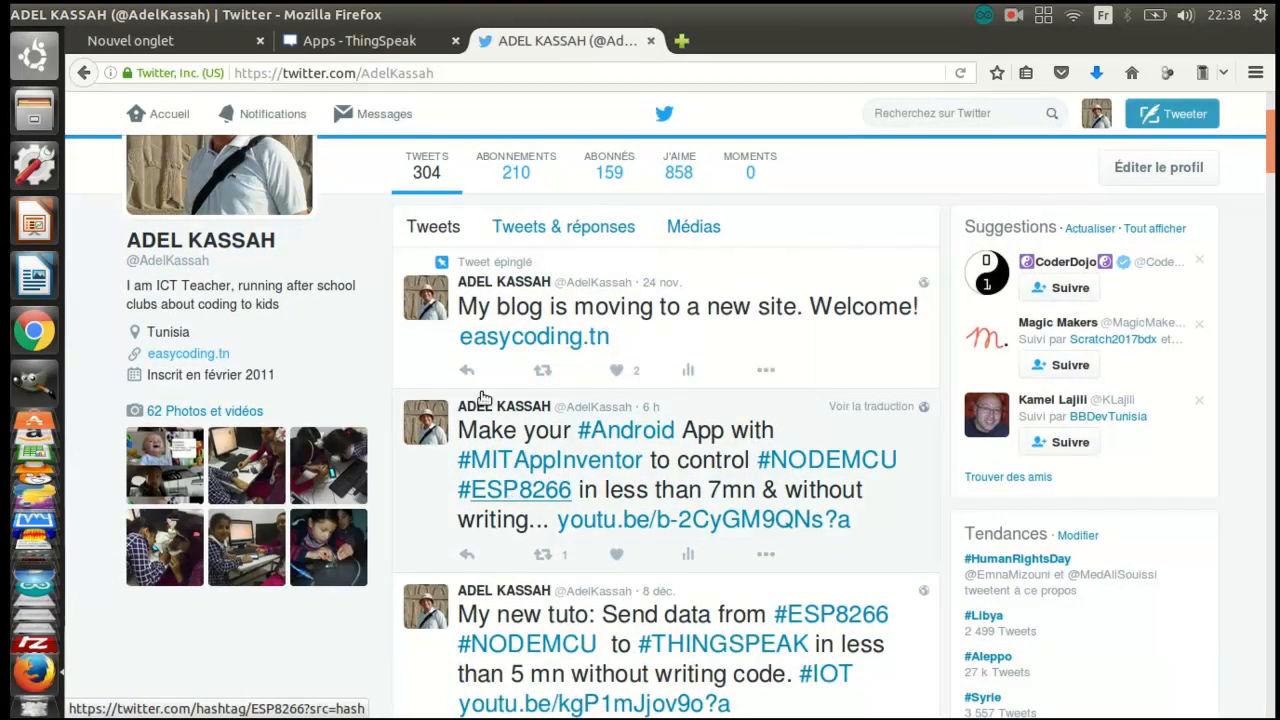
left_click(360, 40)
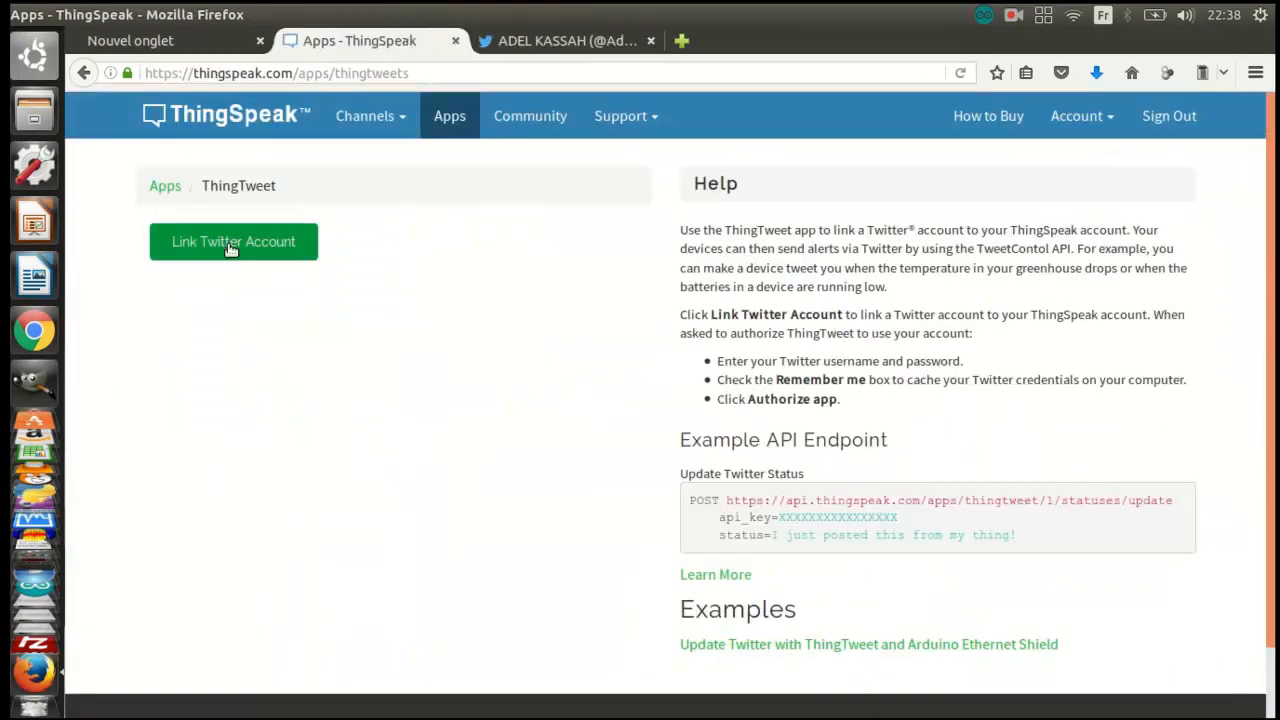
left_click(233, 241)
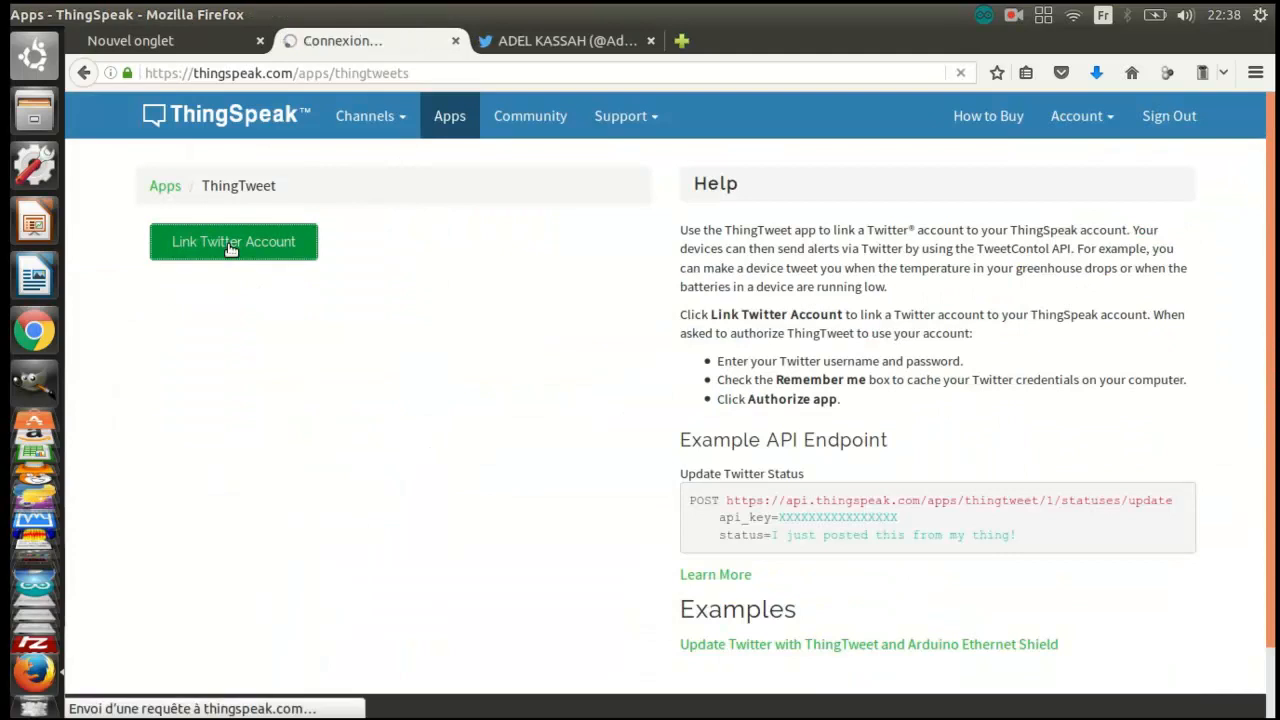
Authorize ThingTweet on Twitter and return to the ThingTweet app page
left_click(233, 241)
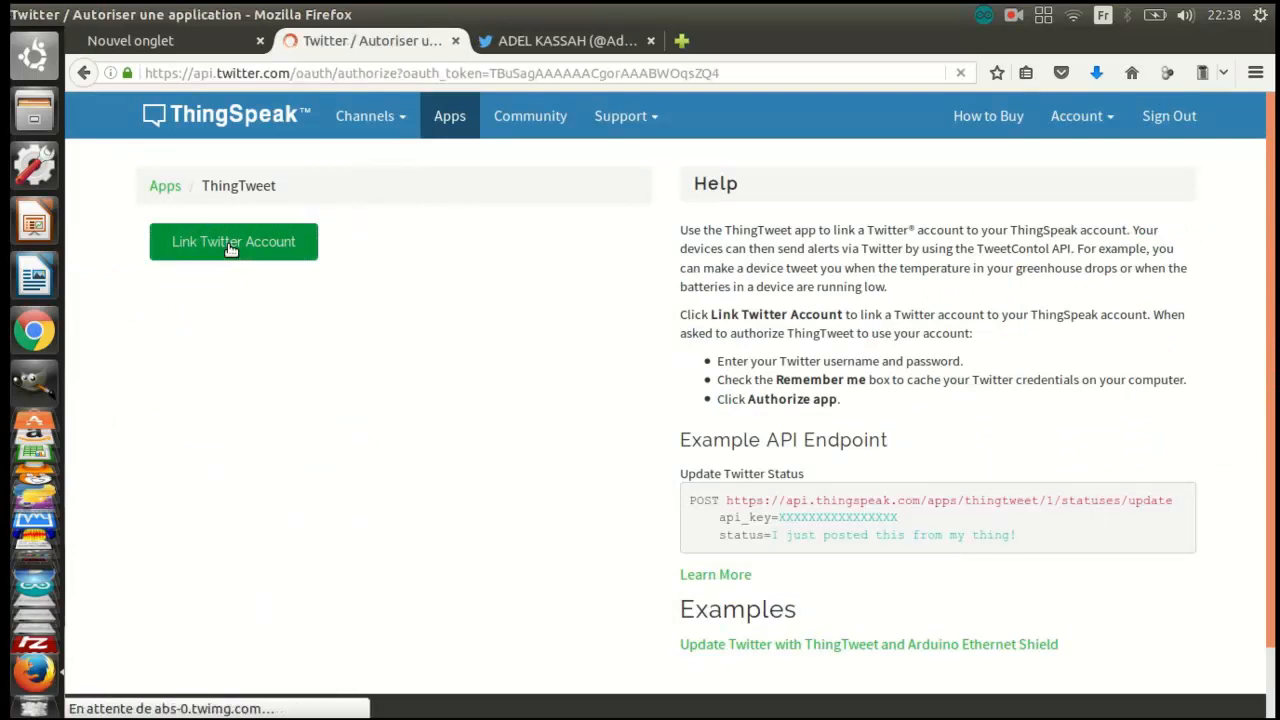
left_click(233, 241)
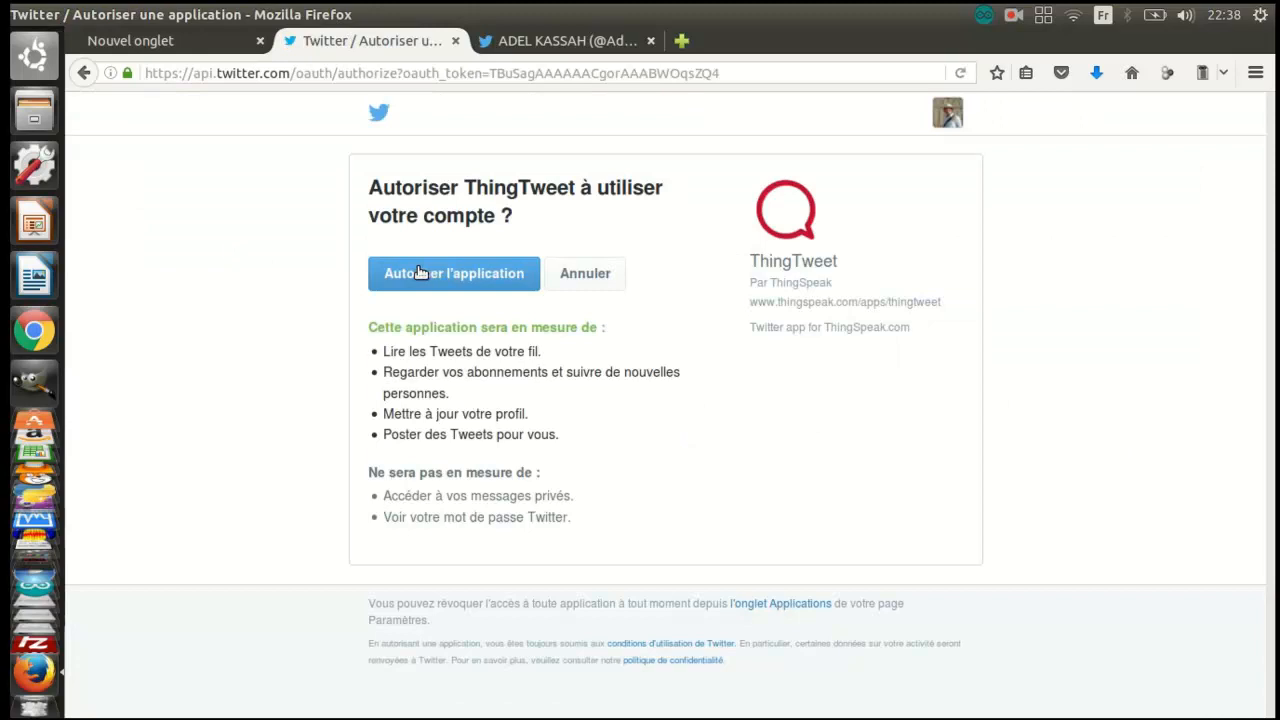
left_click(454, 273)
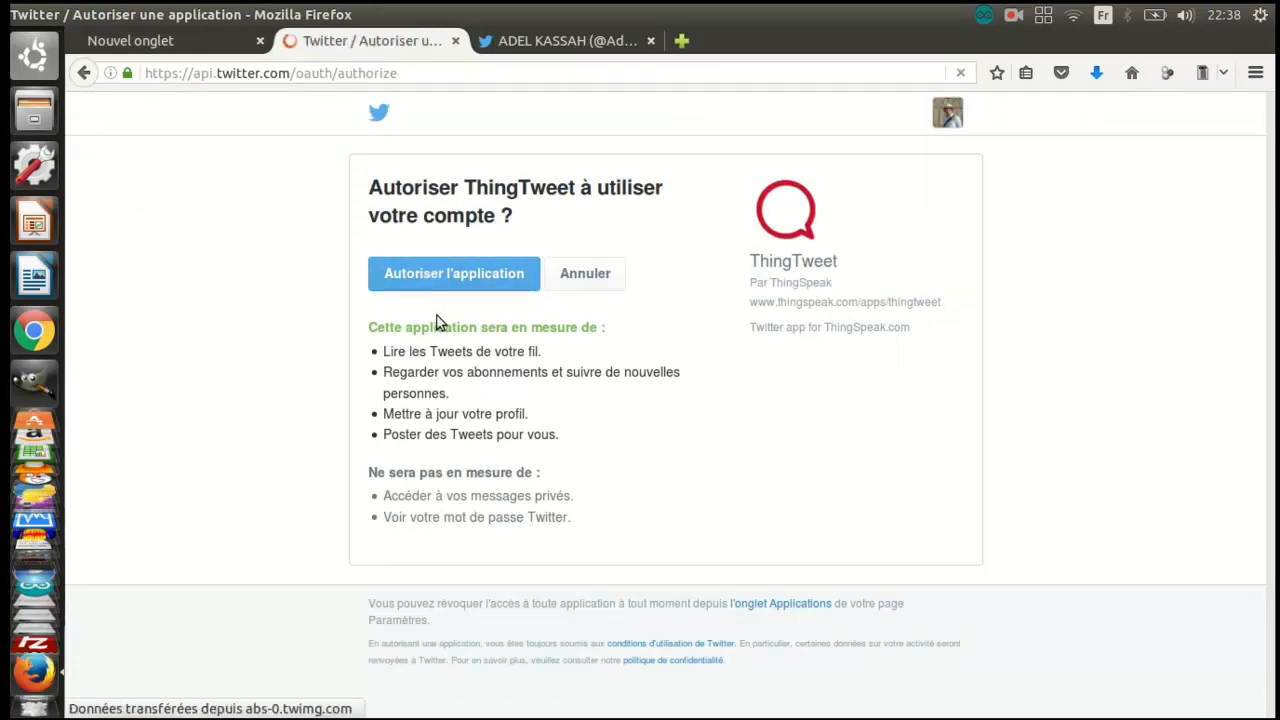
left_click(453, 273)
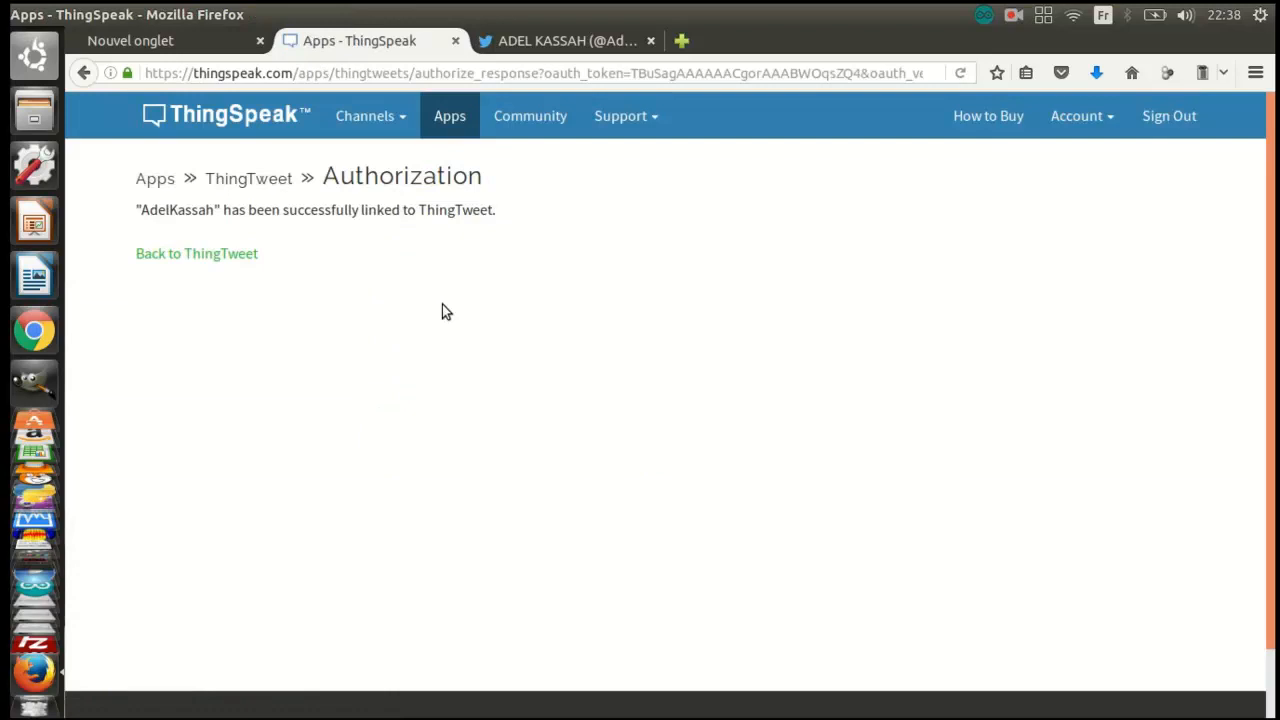
mouse_move(238, 253)
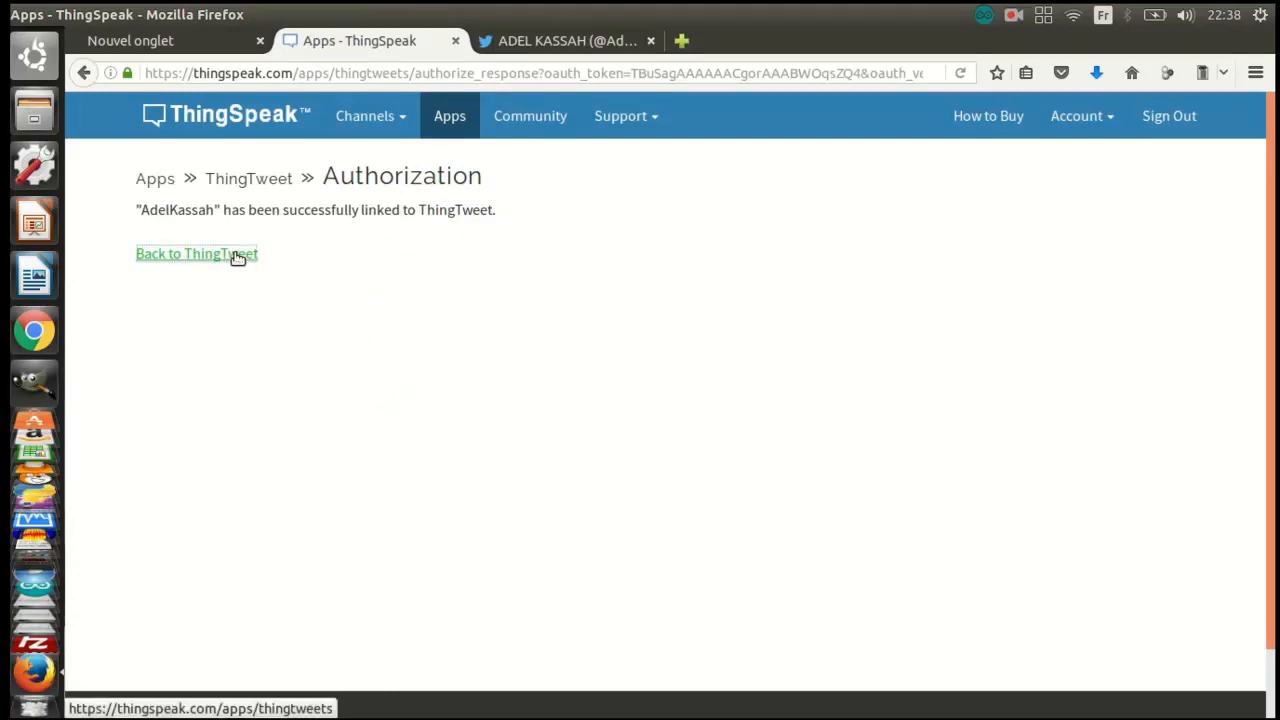
left_click(196, 253)
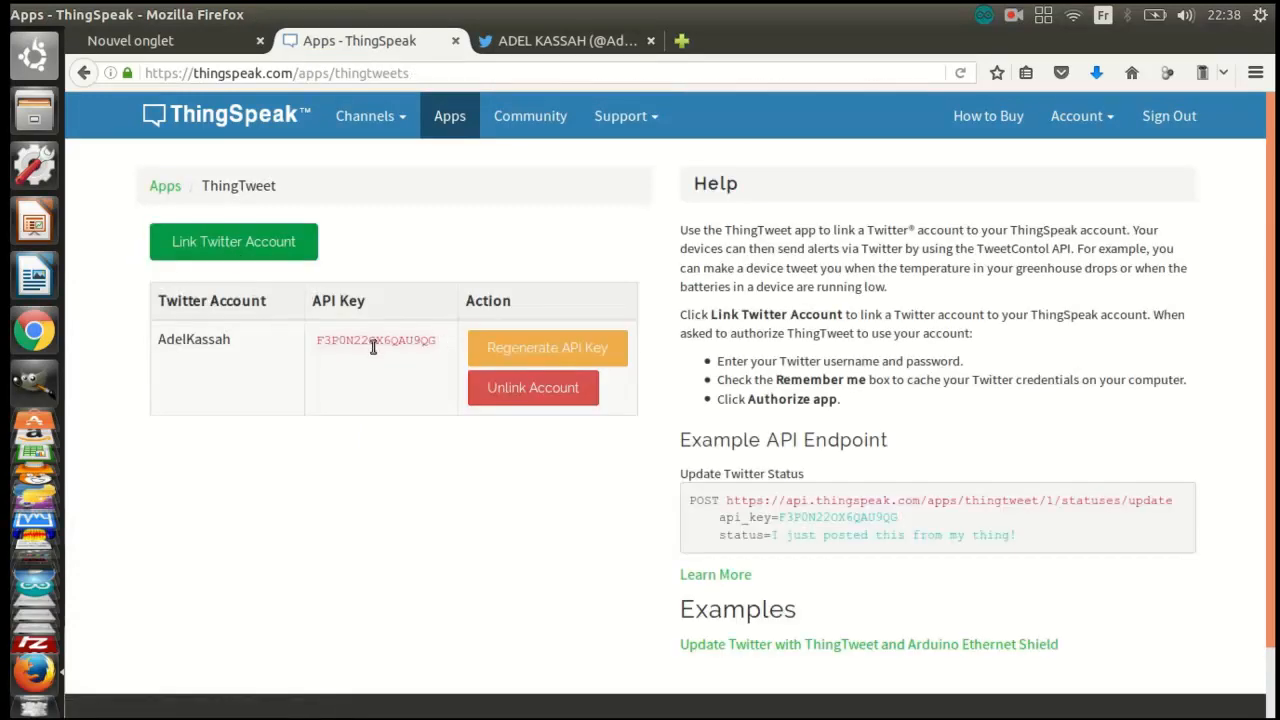
Copy the ThingTweet API key from the linked-account table
right_click(375, 340)
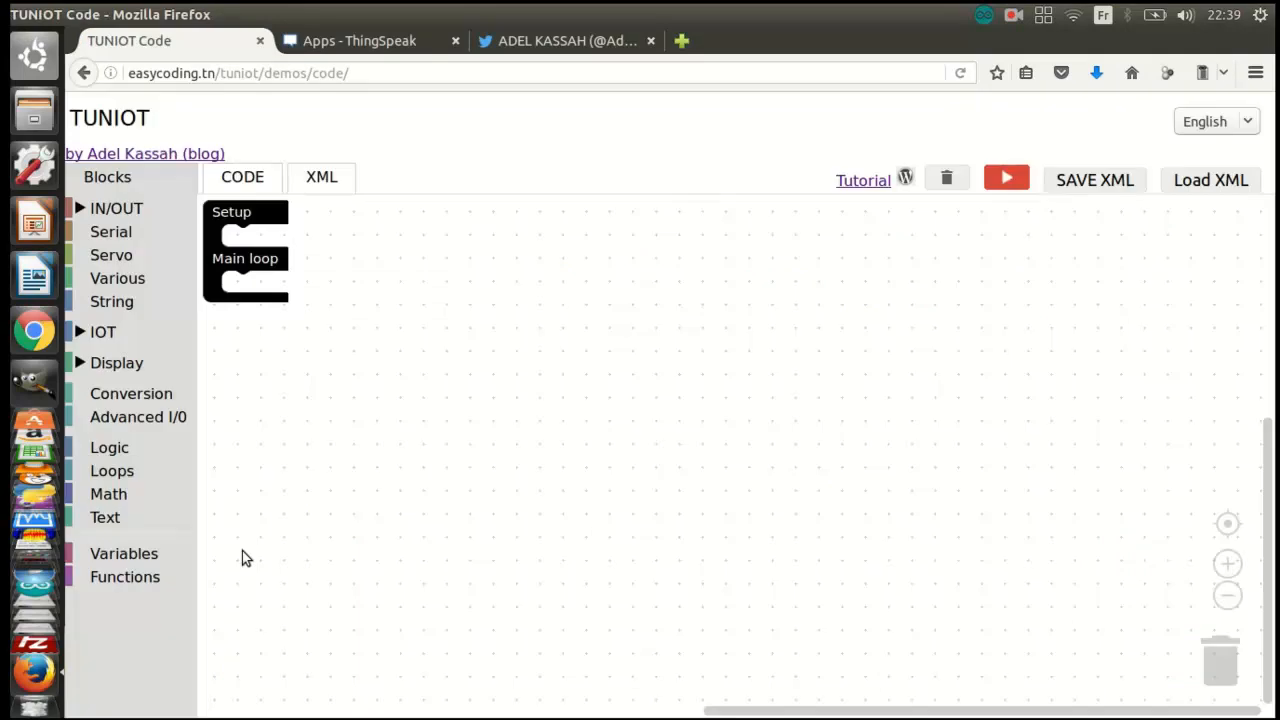
mouse_move(160, 428)
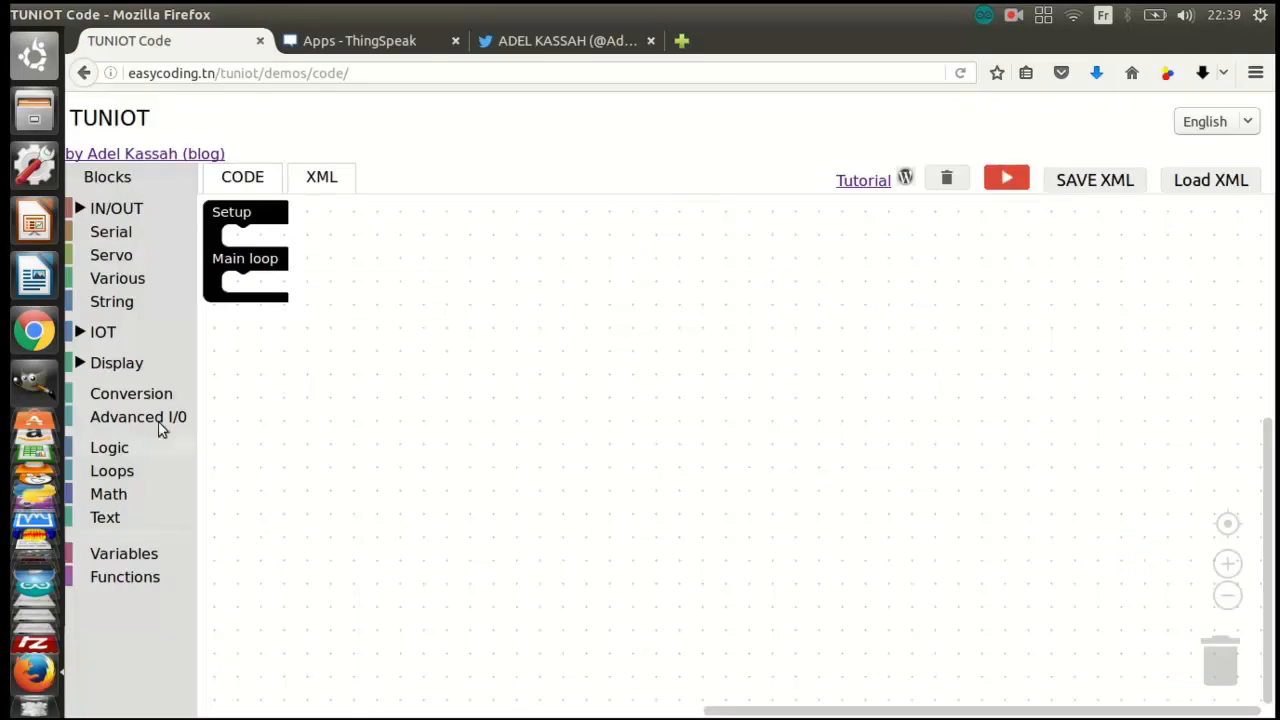
Add the Connect Web Site / Send Tweet block from IOT Web Services to the workspace
left_click(102, 331)
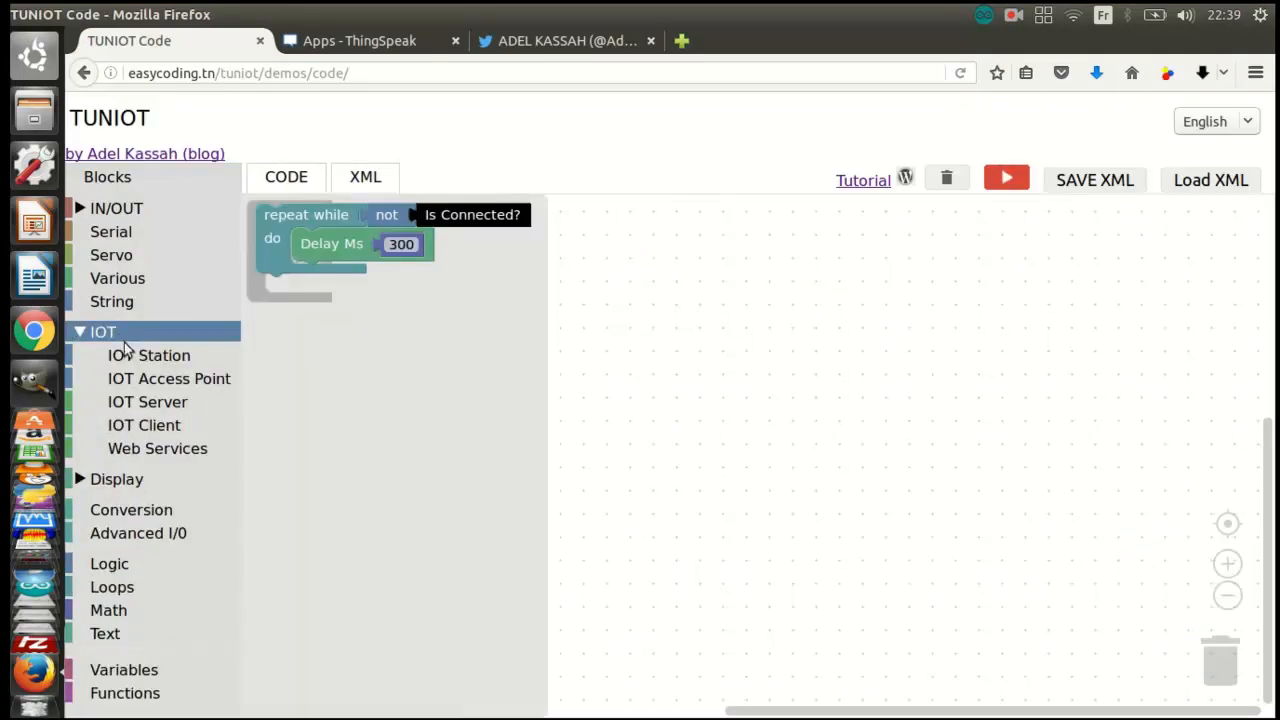
left_click(157, 448)
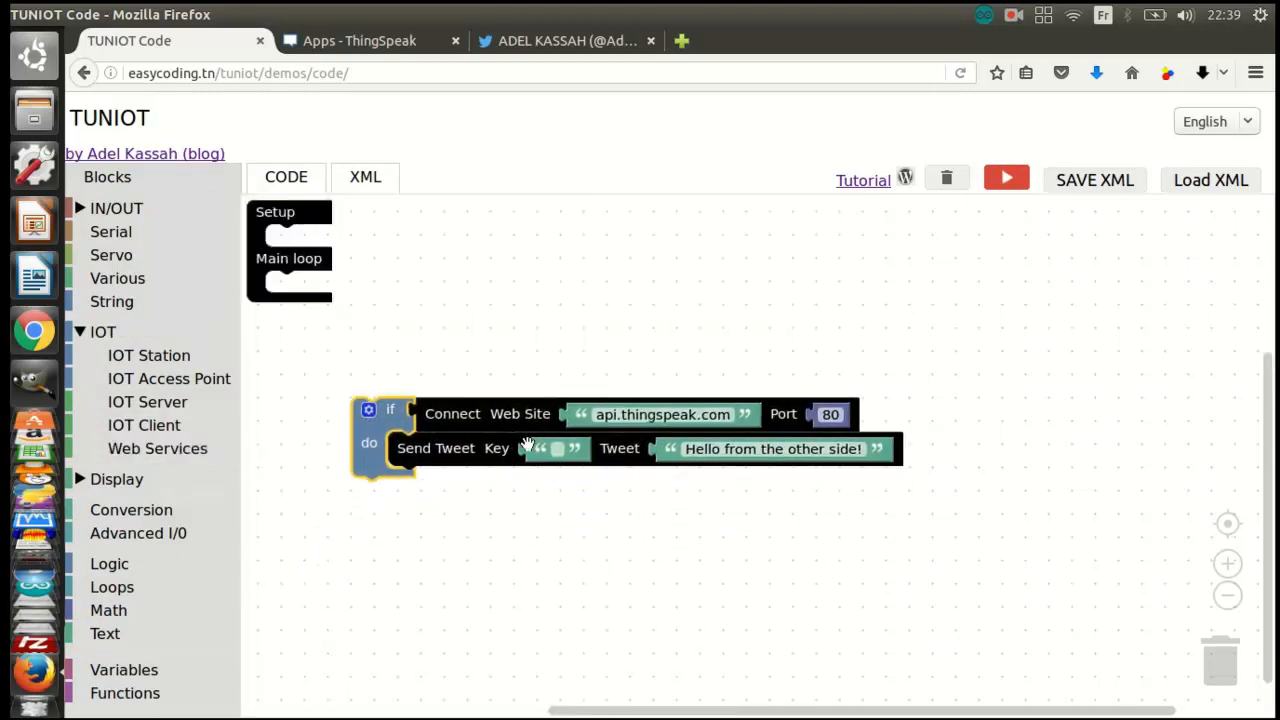
right_click(530, 445)
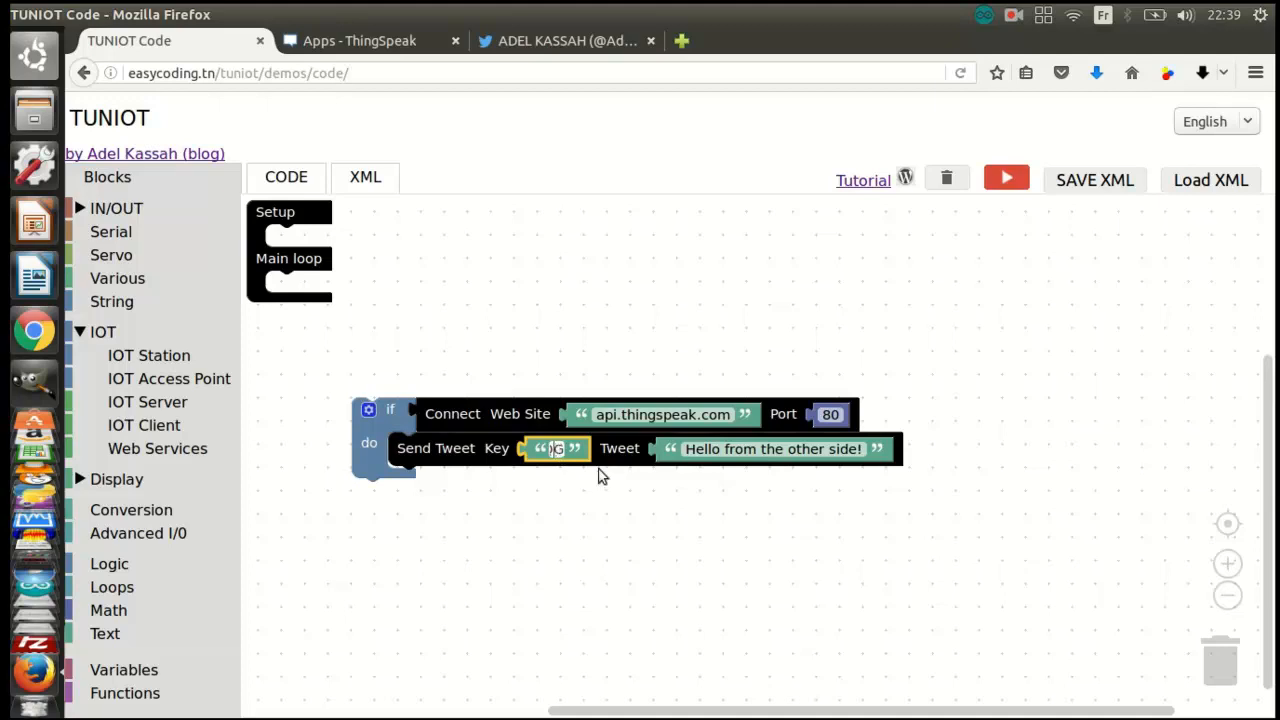
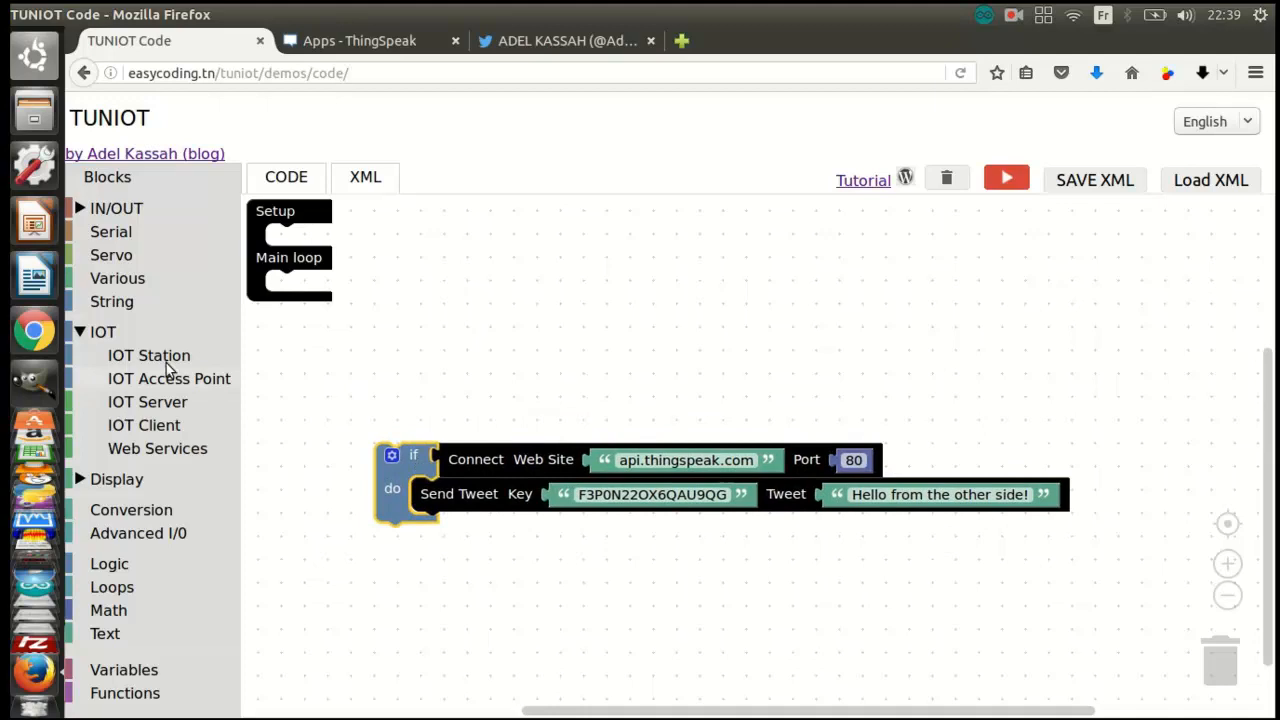
left_click(148, 355)
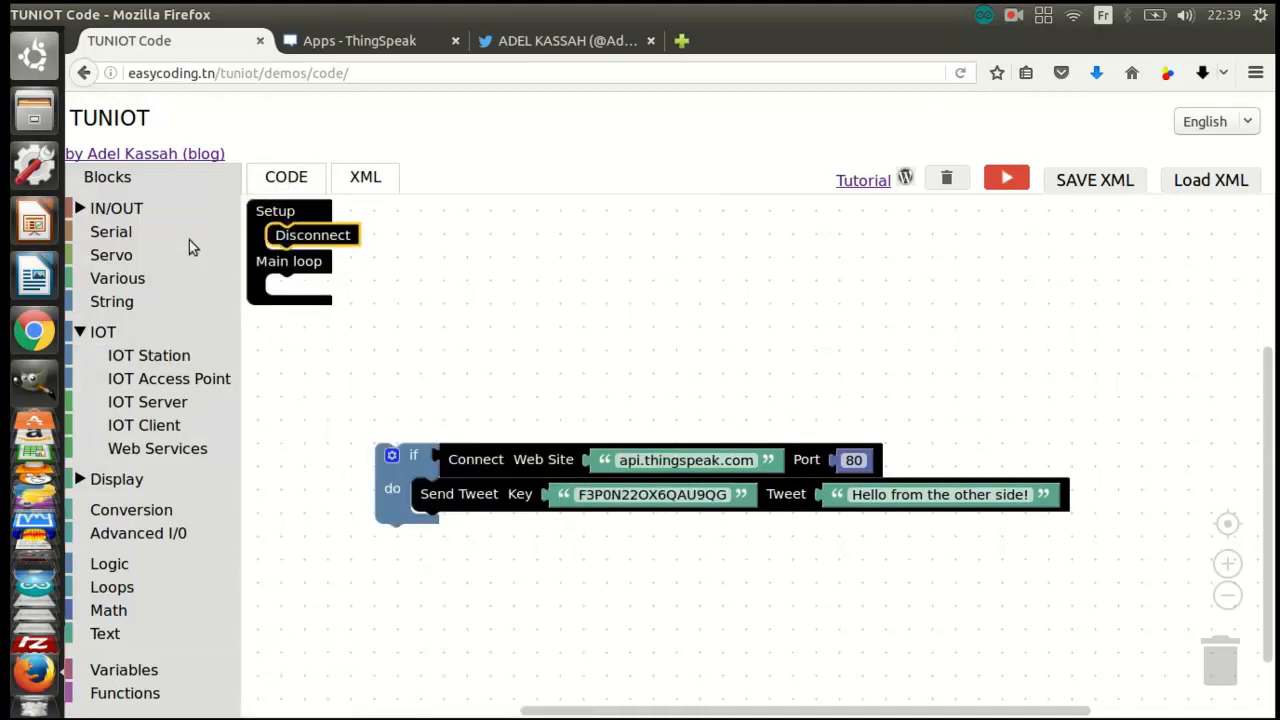
mouse_move(150, 278)
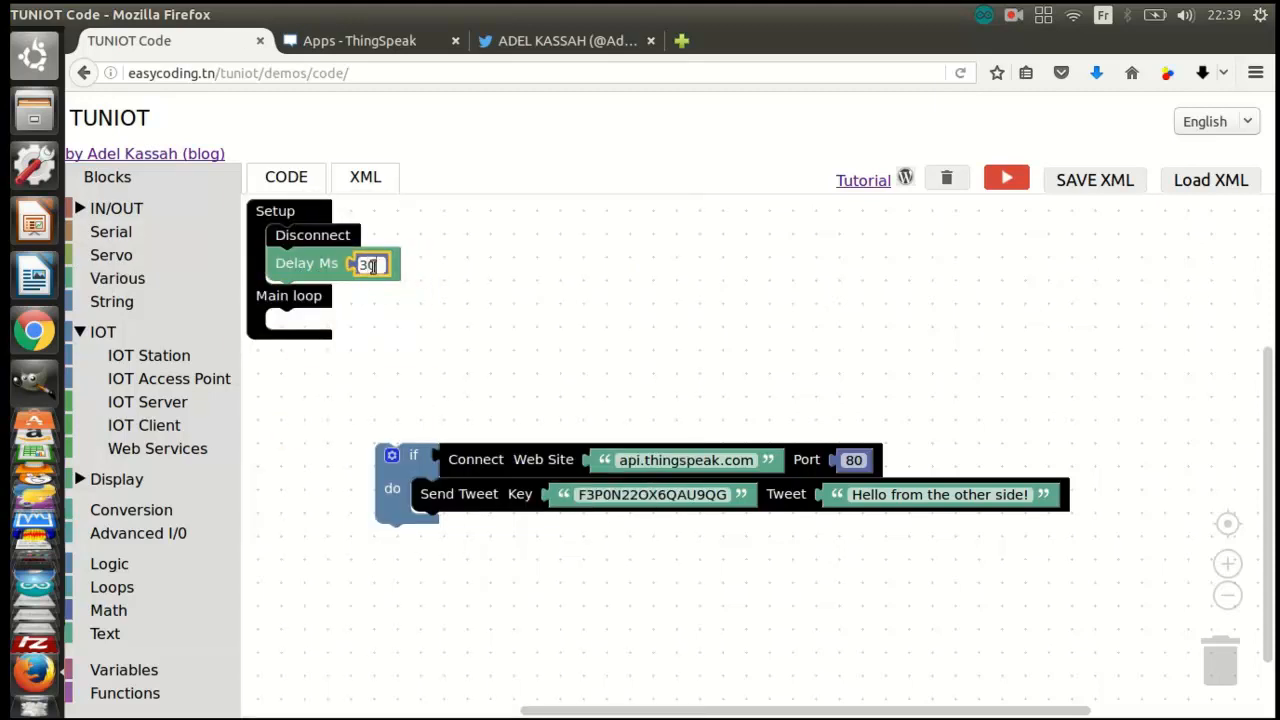
Add a 3000 ms delay, connect to SSID 'adel', and loop with 300 ms delay until connected
type("3000")
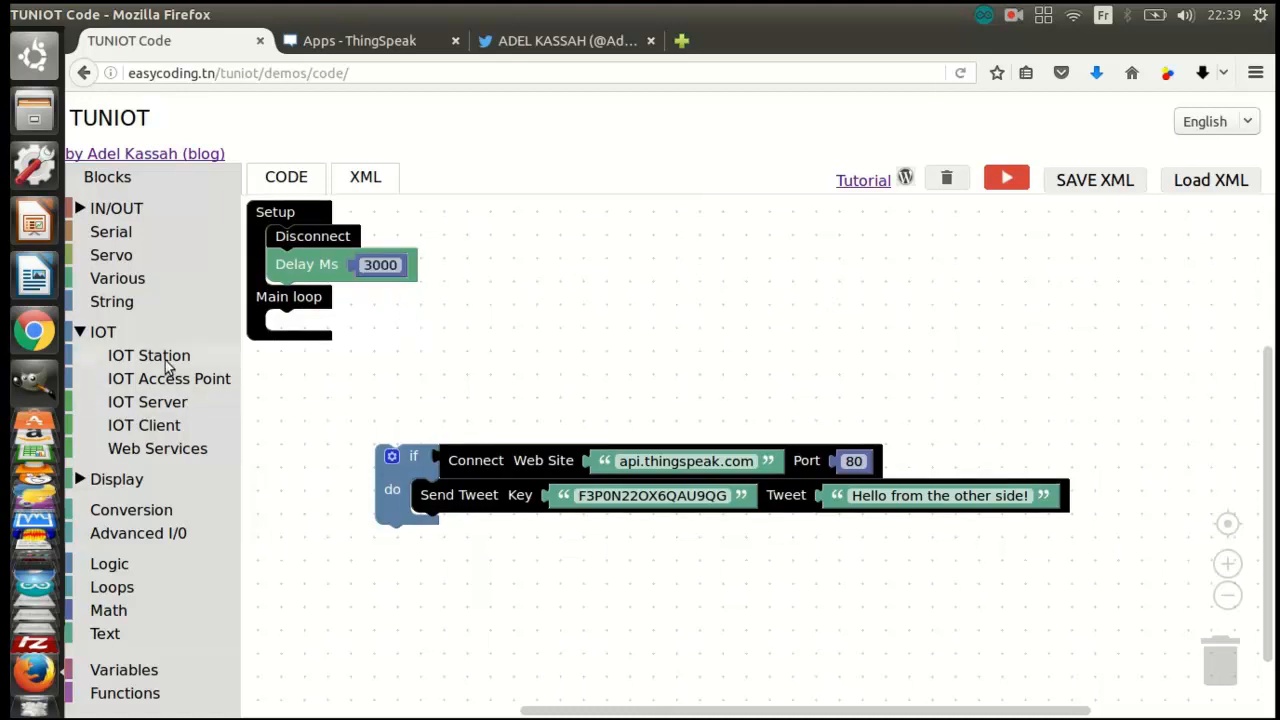
left_click(148, 355)
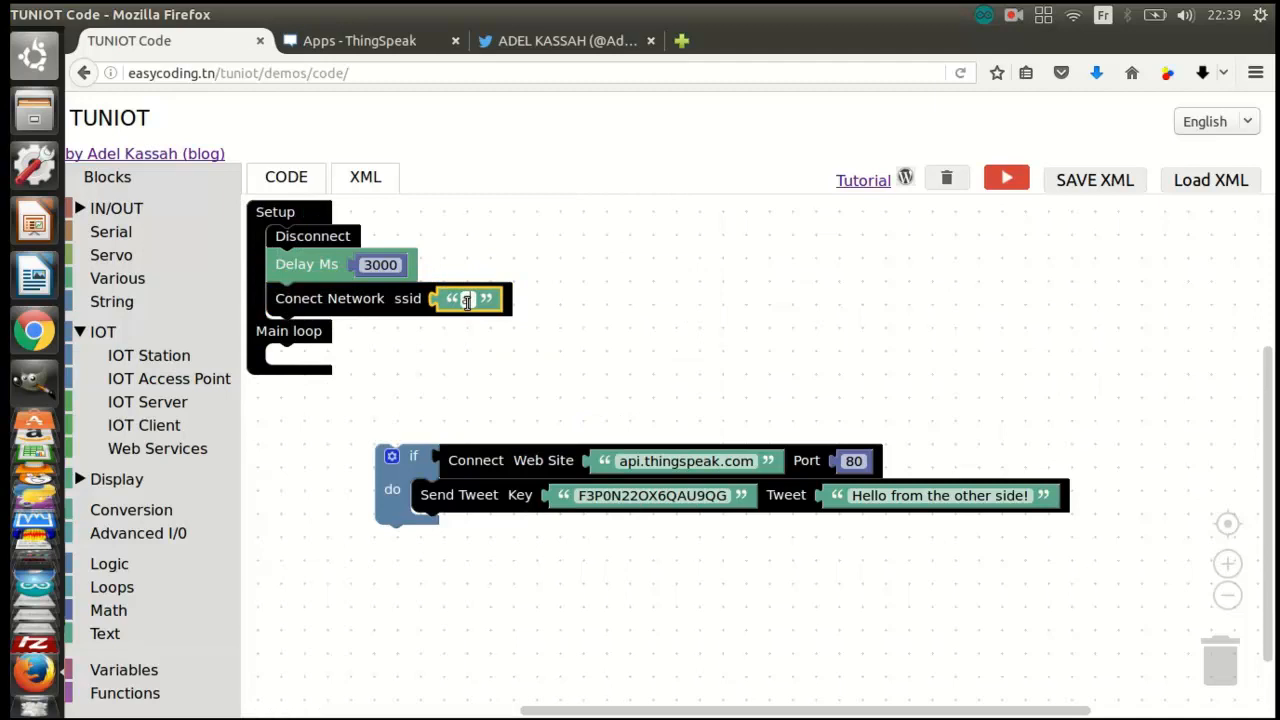
type("adel")
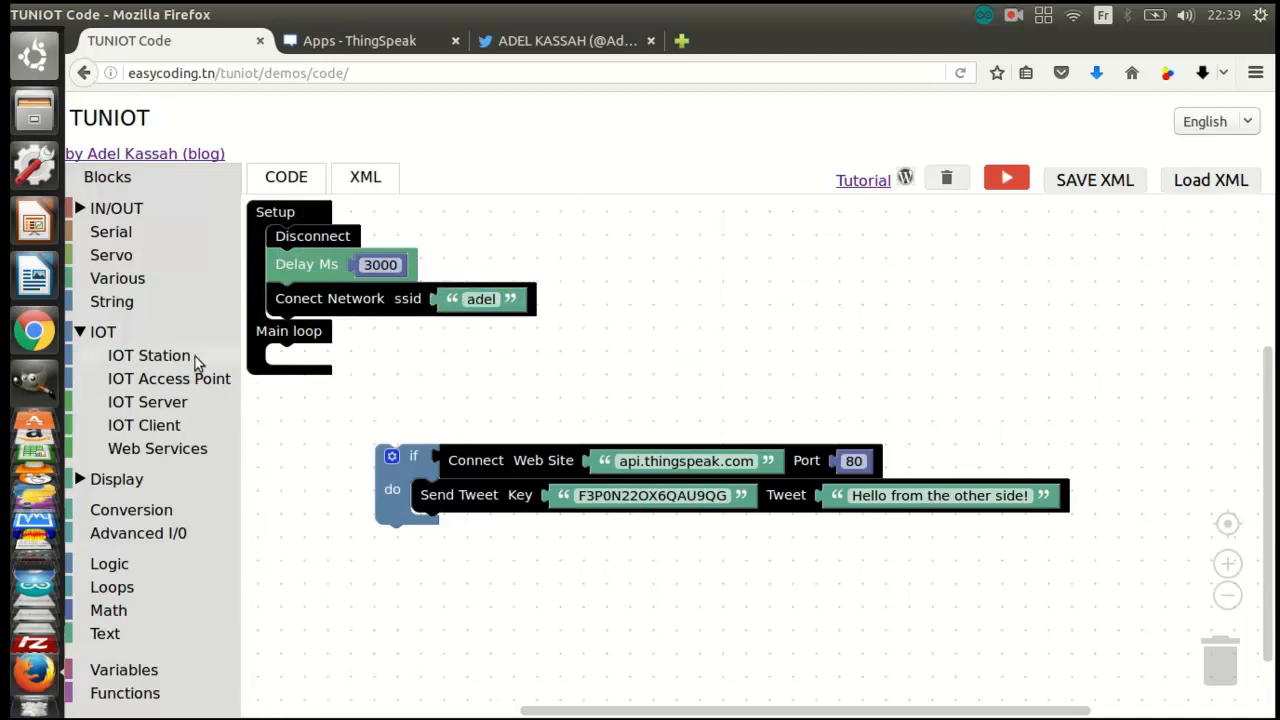
left_click(148, 355)
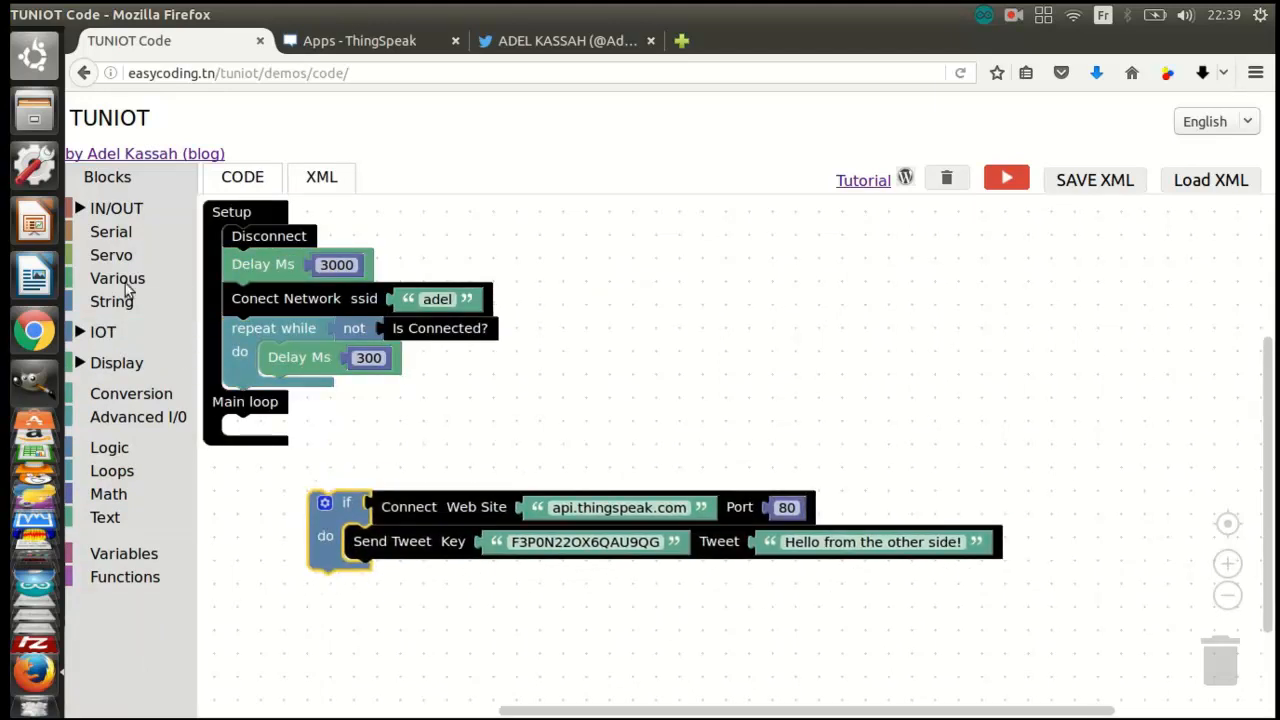
Add serial prints for START, progress dots and Connected, then place the tweet block in Setup
left_click(111, 231)
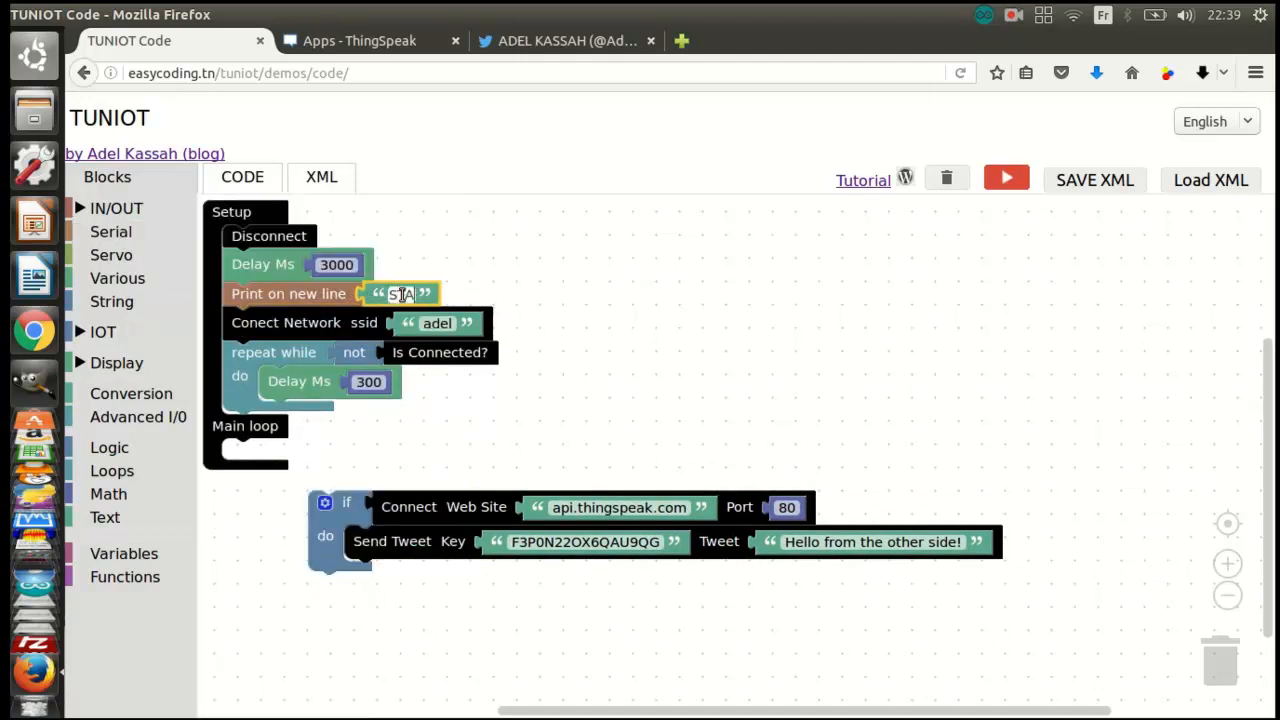
left_click(111, 231)
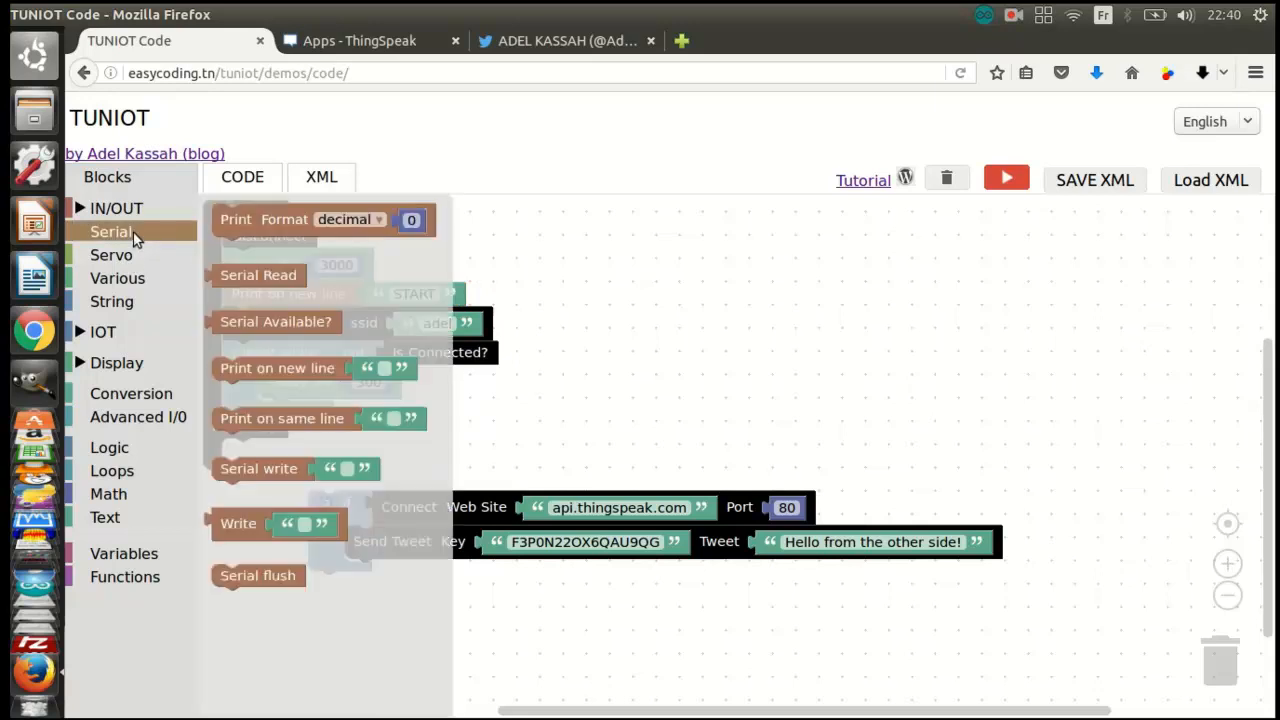
left_click(110, 231)
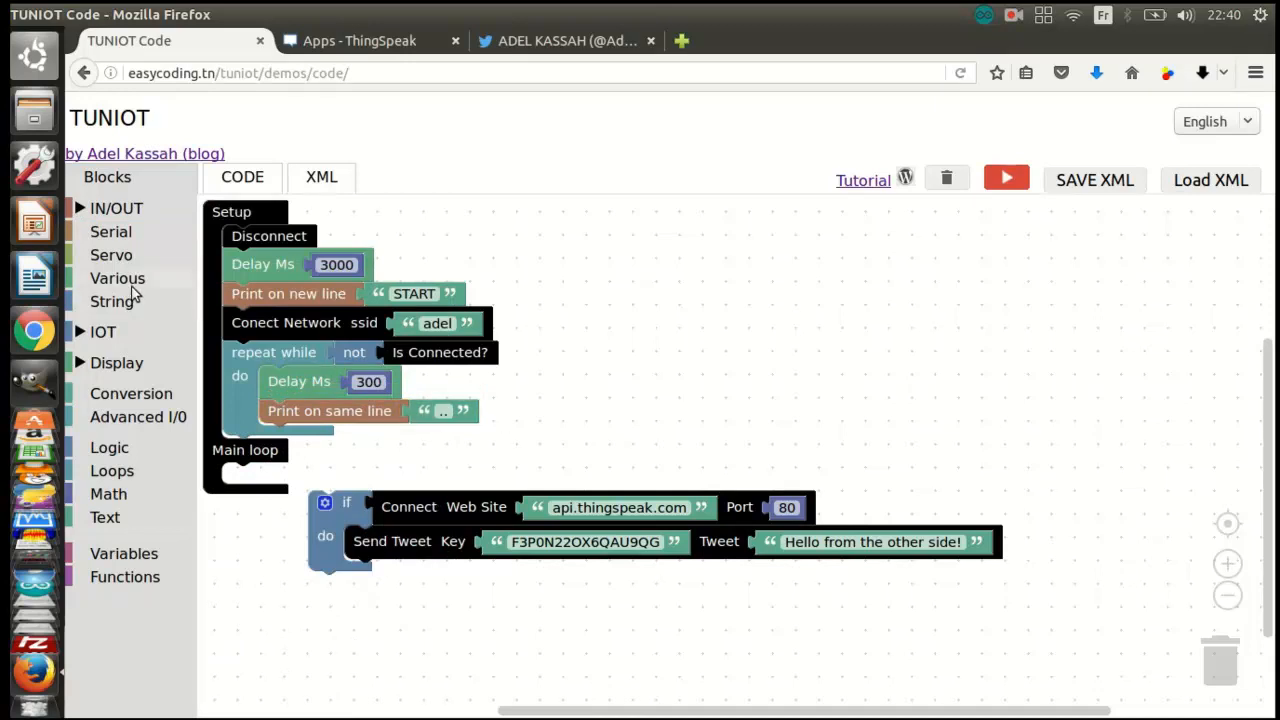
left_click(111, 231)
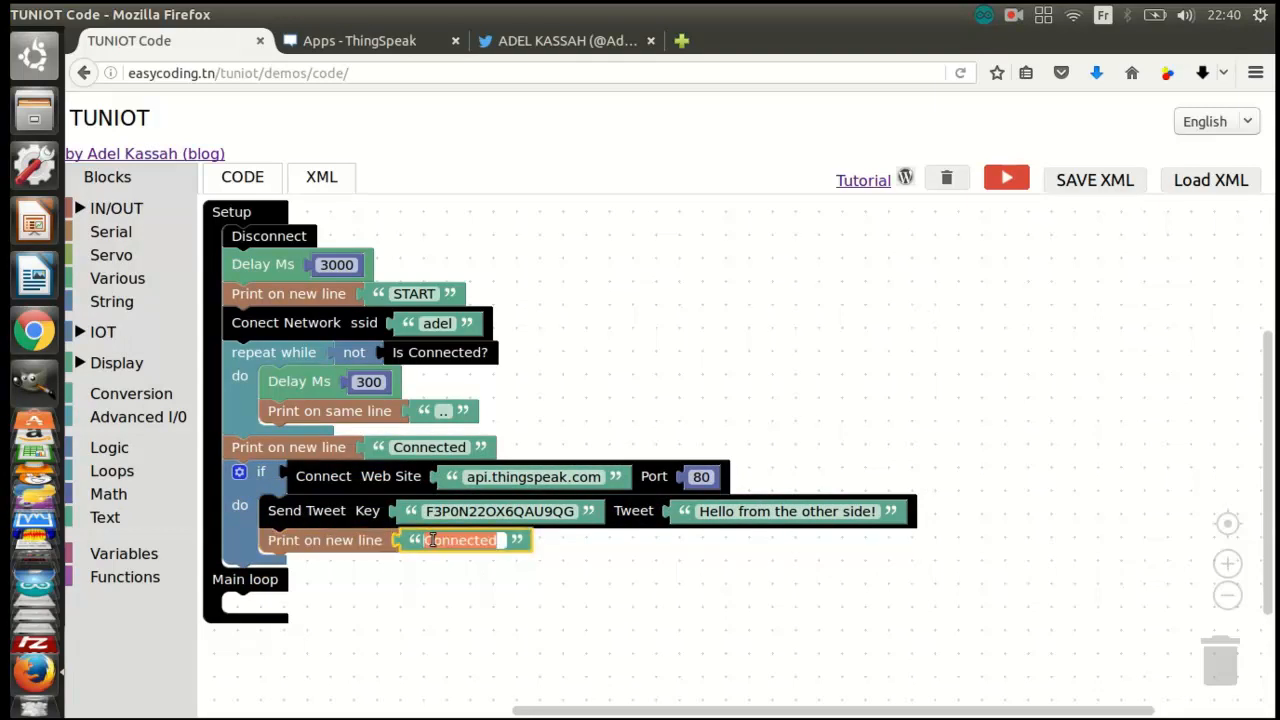
Set the final print to 'Tweet Sent' and the tweet to 'Hello from #NODEMCU. #IOT is cool!'
type("Tweet Sent")
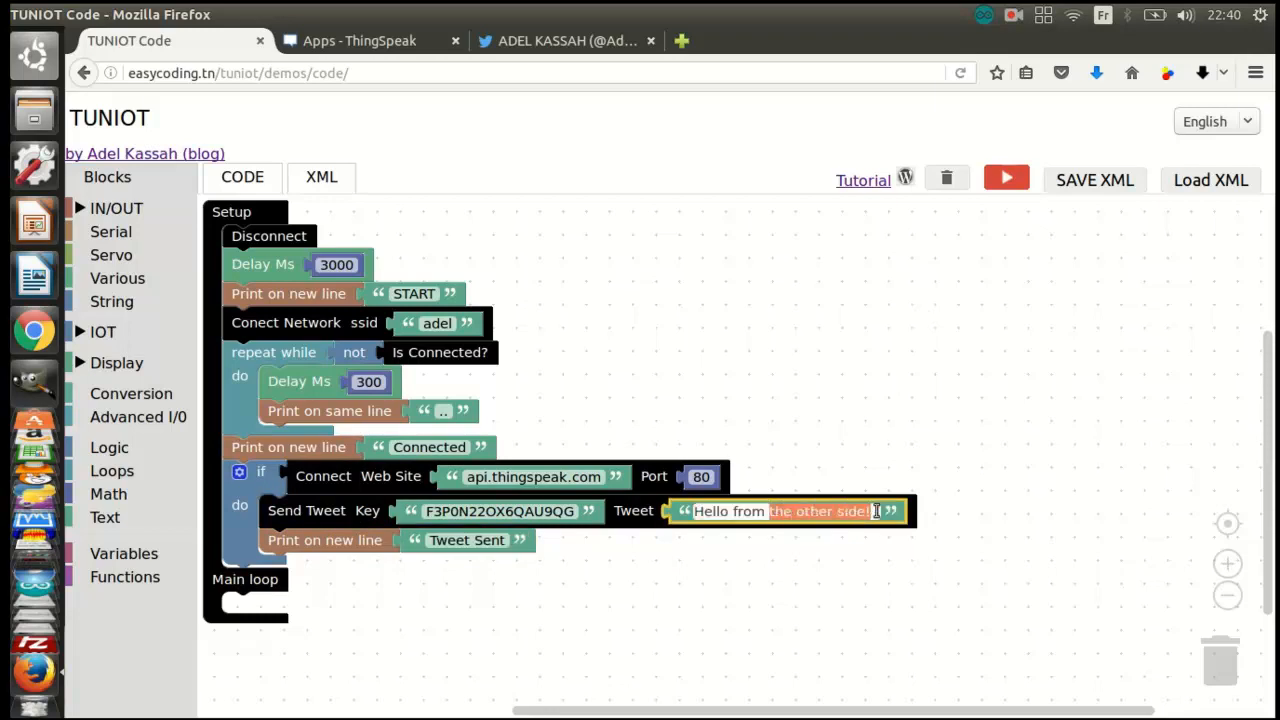
type("Hello from #")
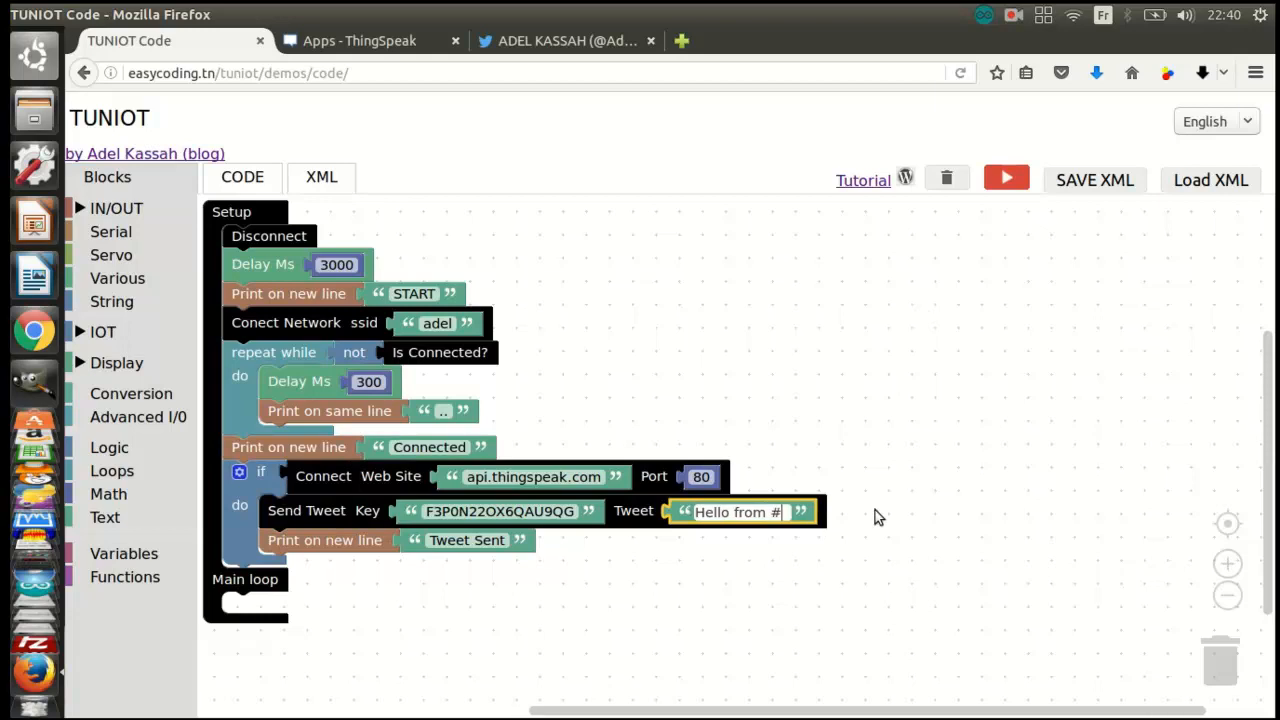
type("N")
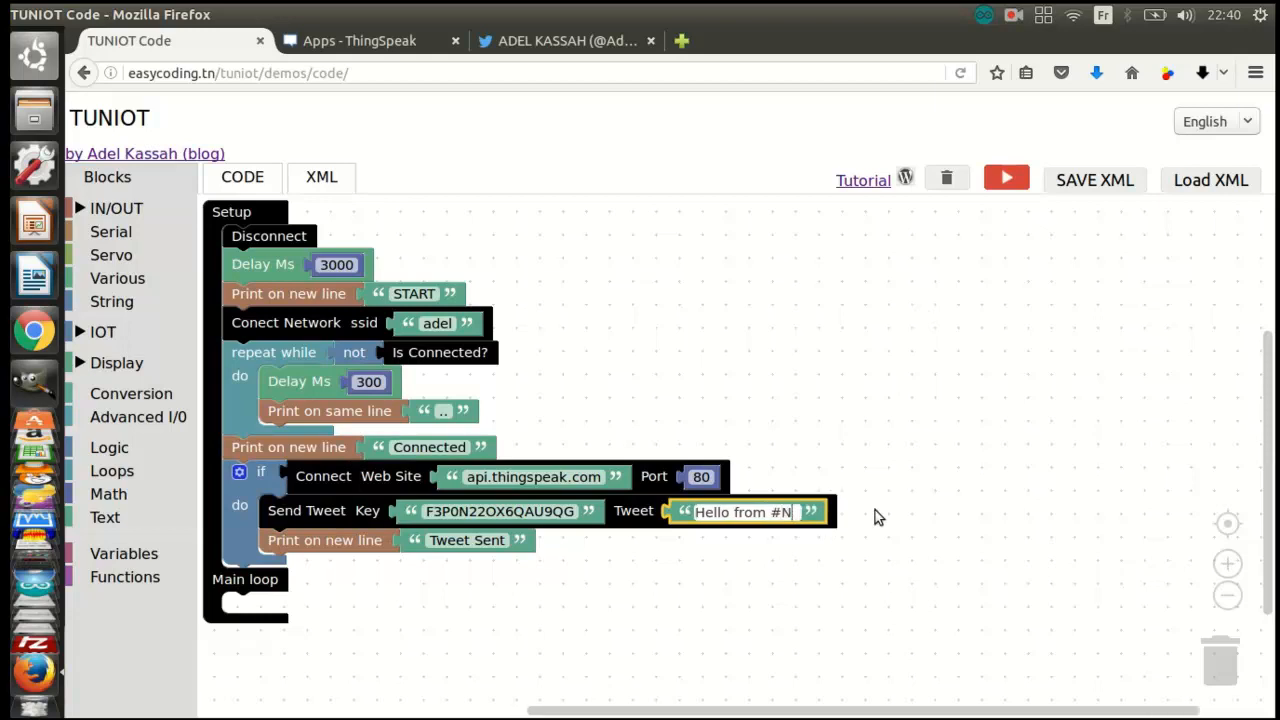
type("ODEMC")
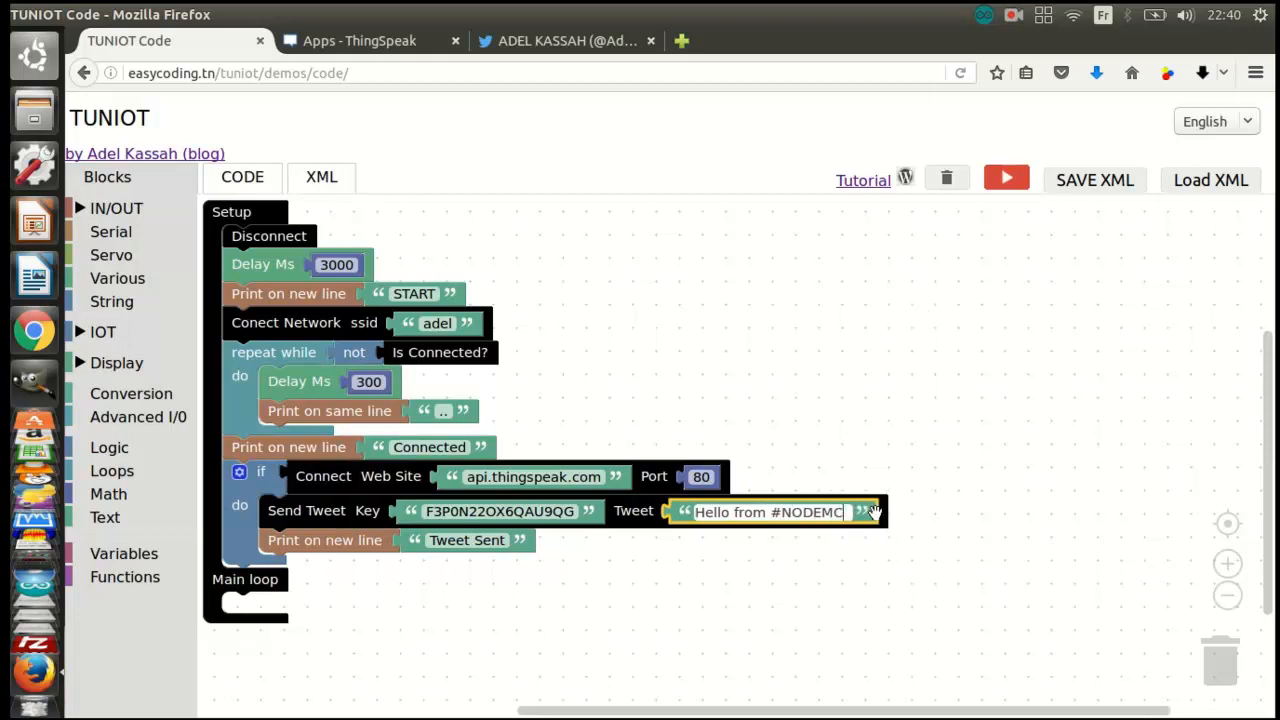
type("U. #")
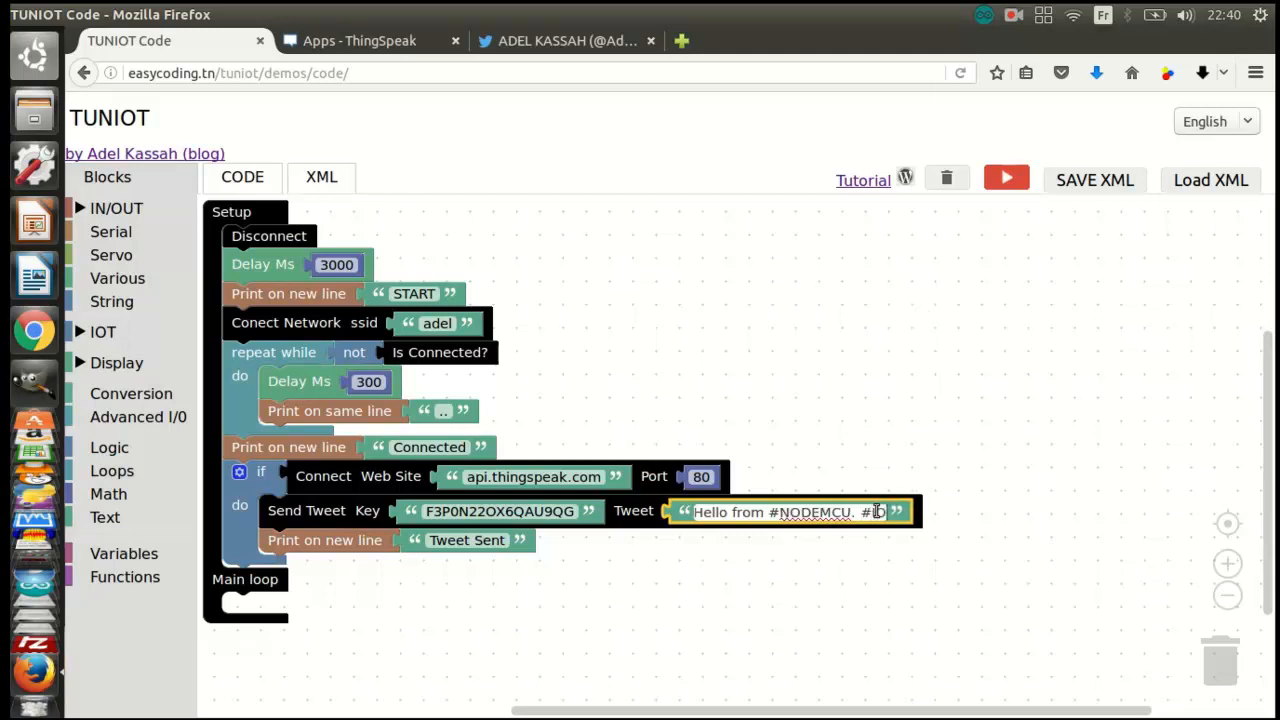
type("IOT is c")
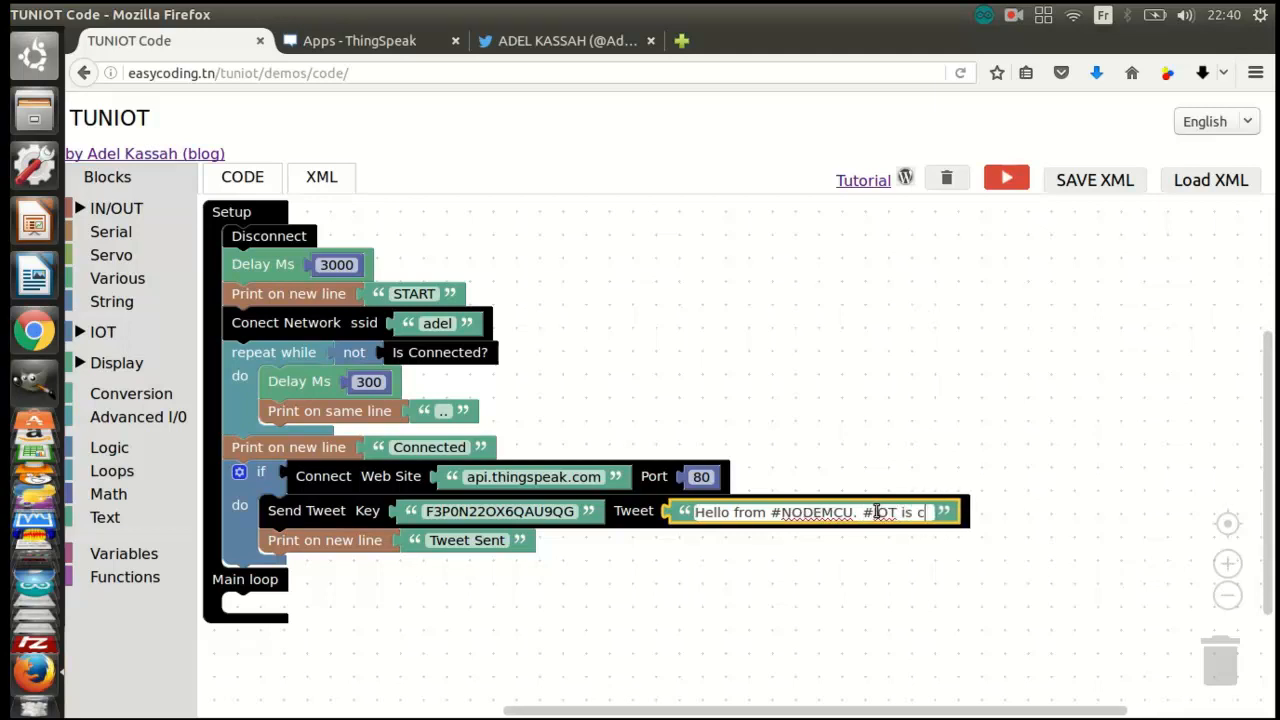
type("ool!")
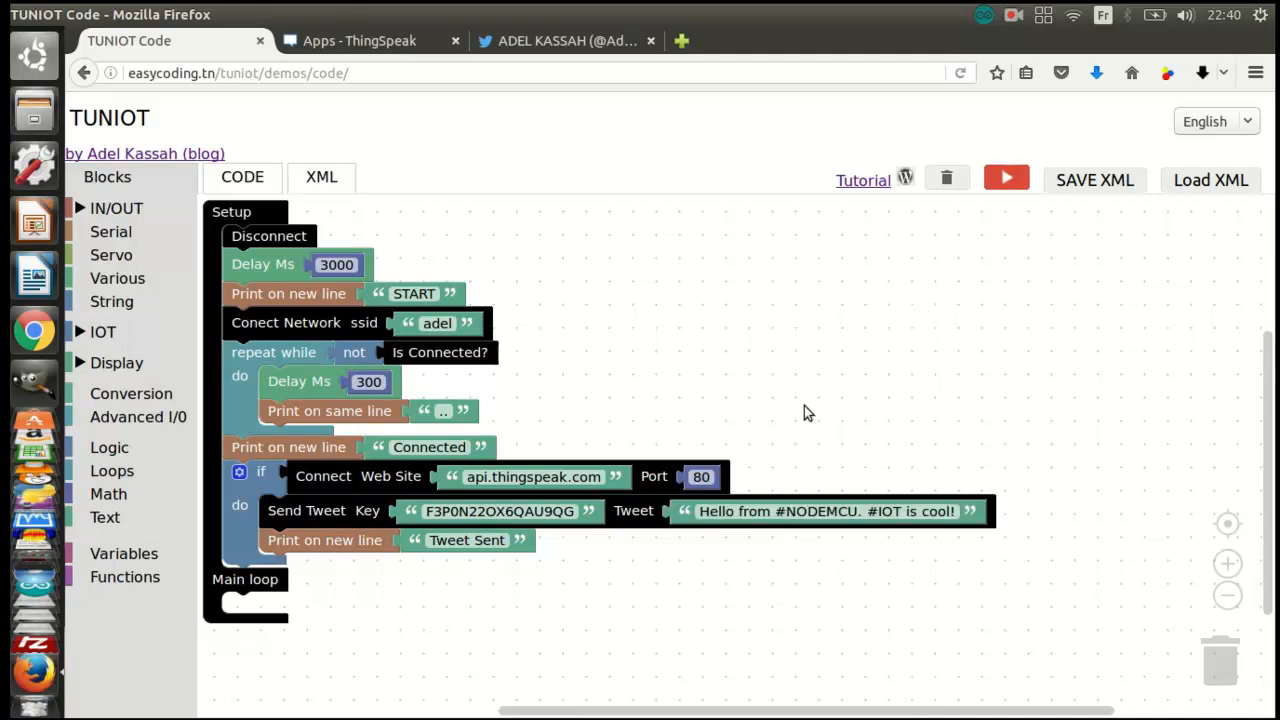
mouse_move(1006, 178)
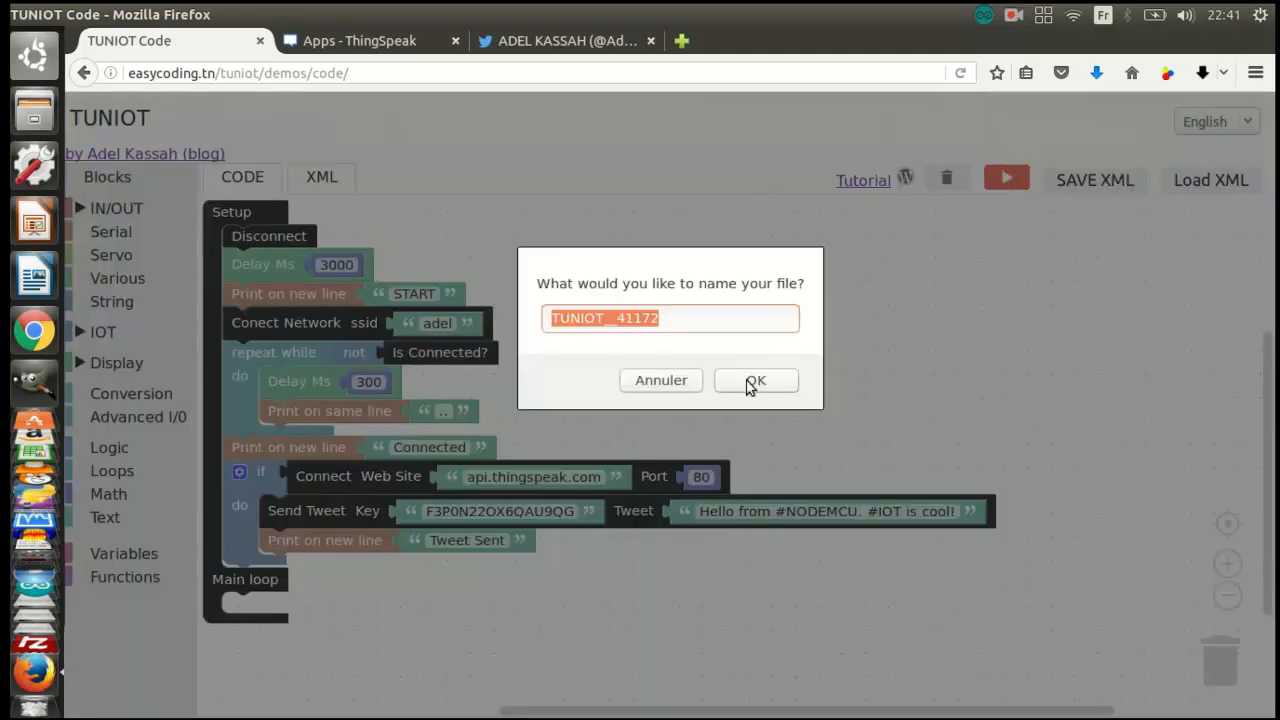
Save the generated sketch, open it in Arduino IDE, upload, and open the Serial Monitor
left_click(755, 380)
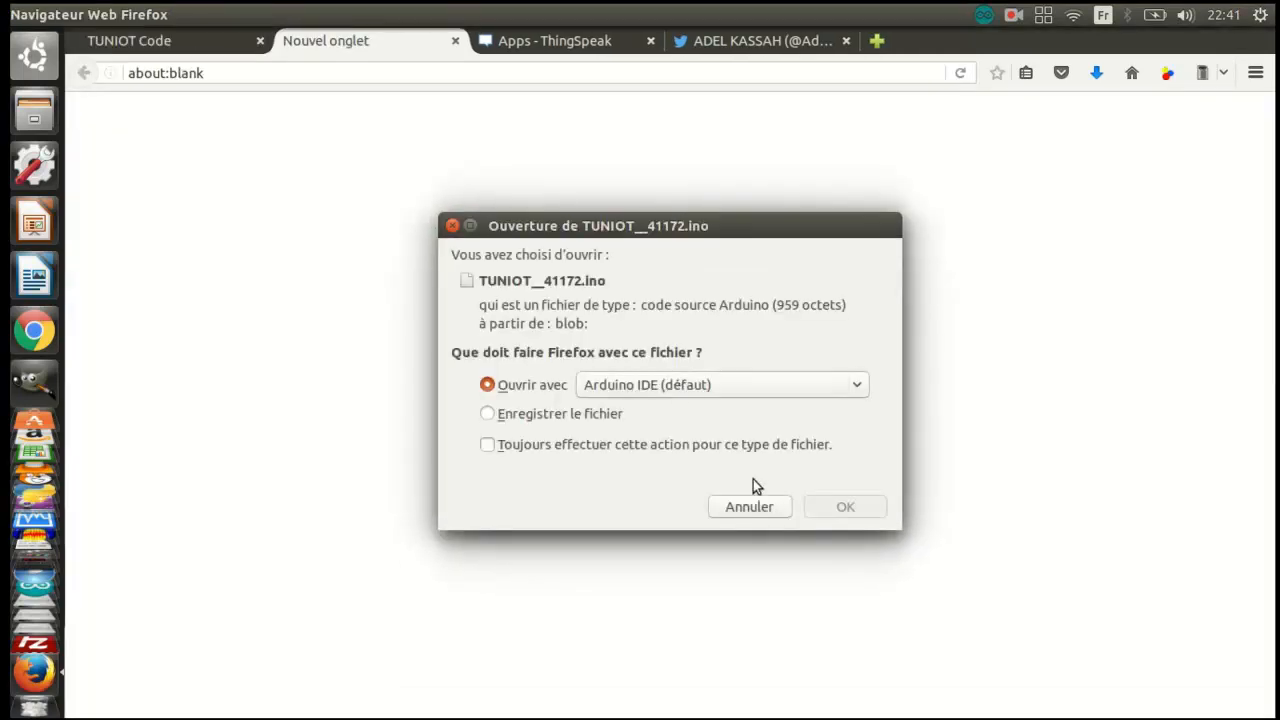
left_click(845, 506)
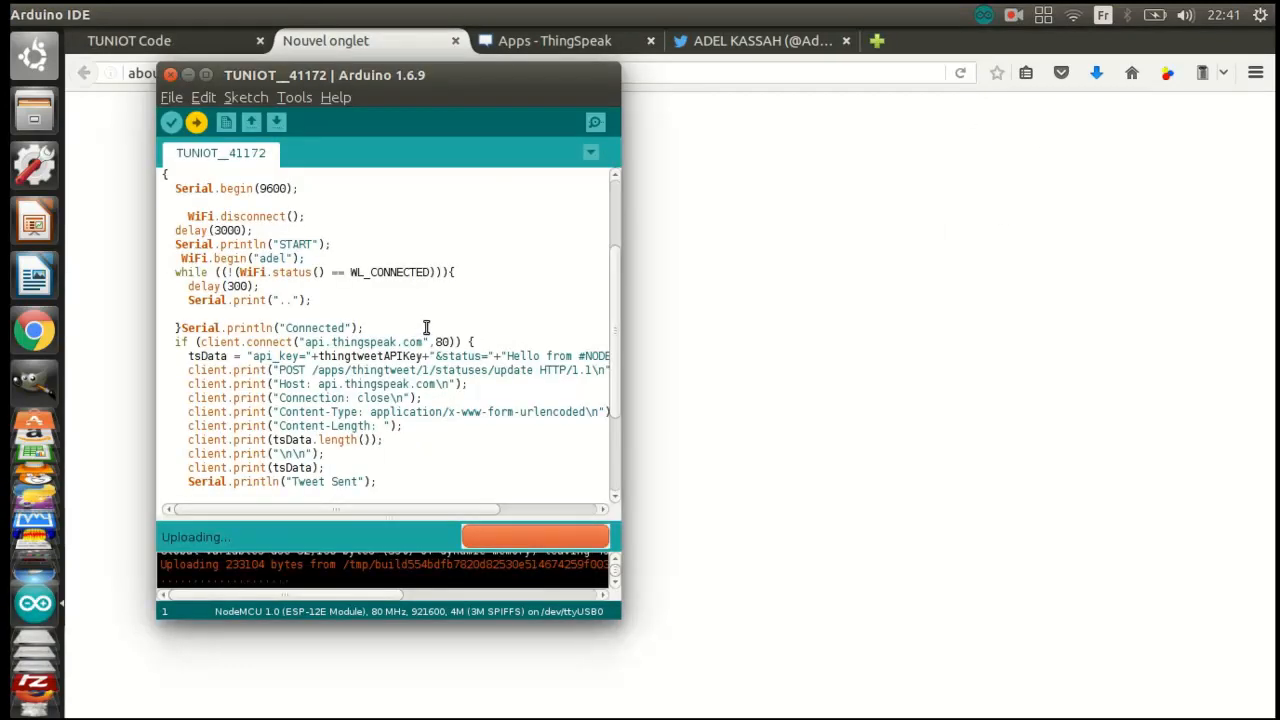
mouse_move(539, 185)
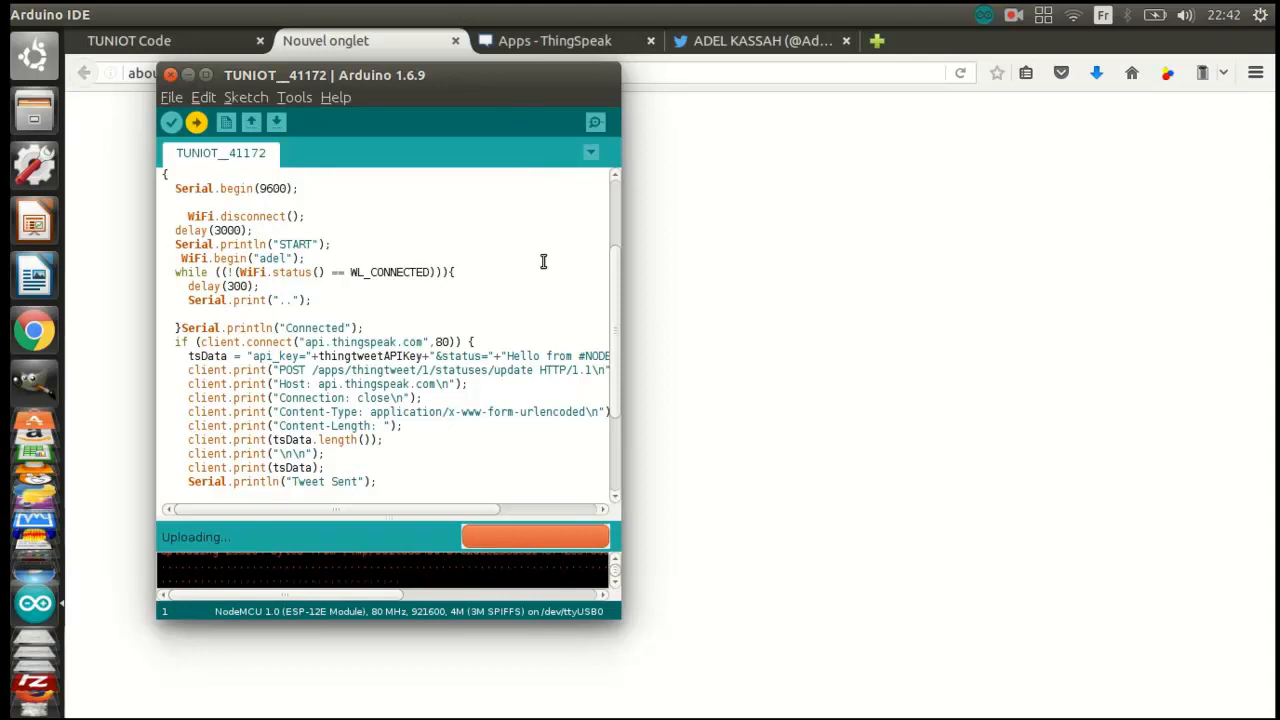
mouse_move(573, 193)
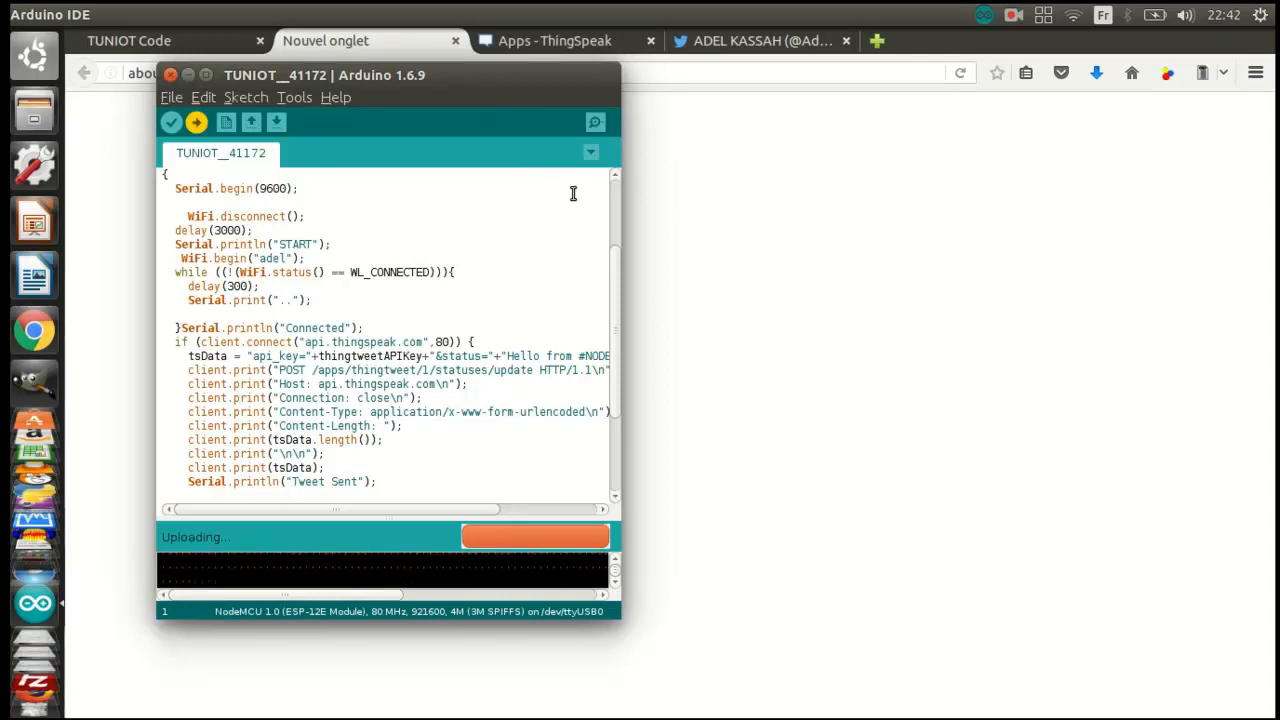
mouse_move(565, 180)
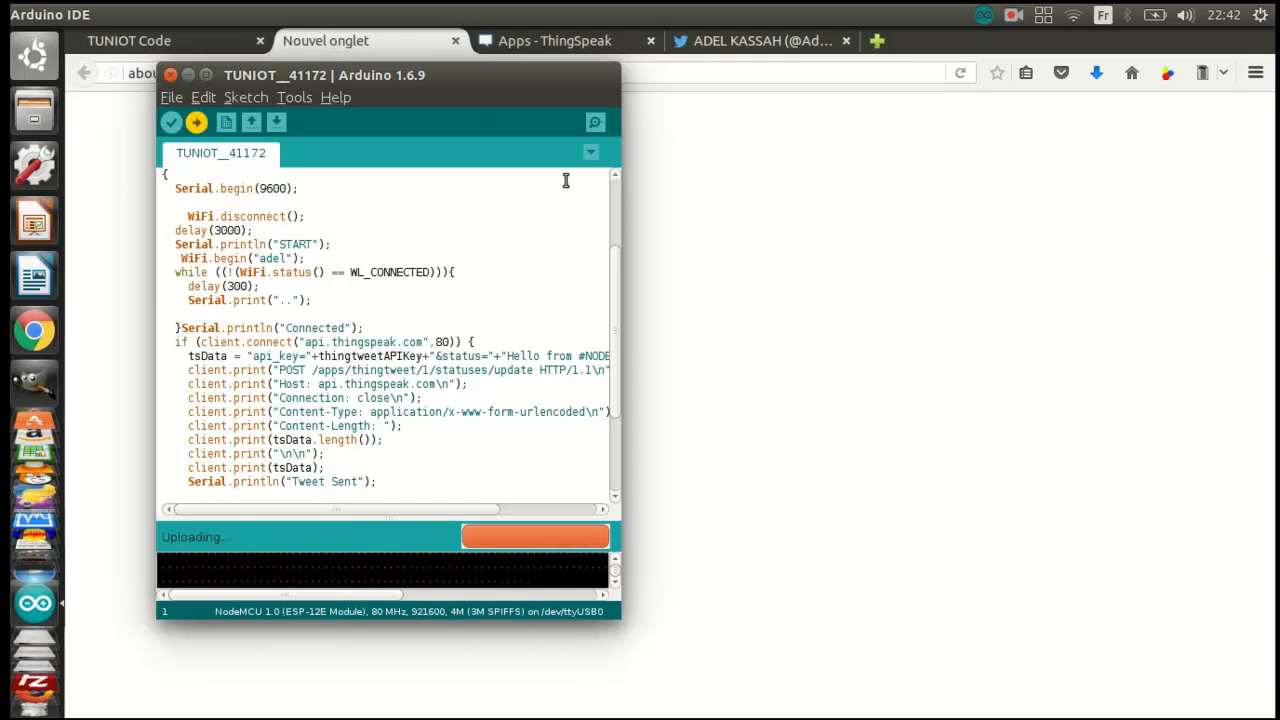
left_click(595, 121)
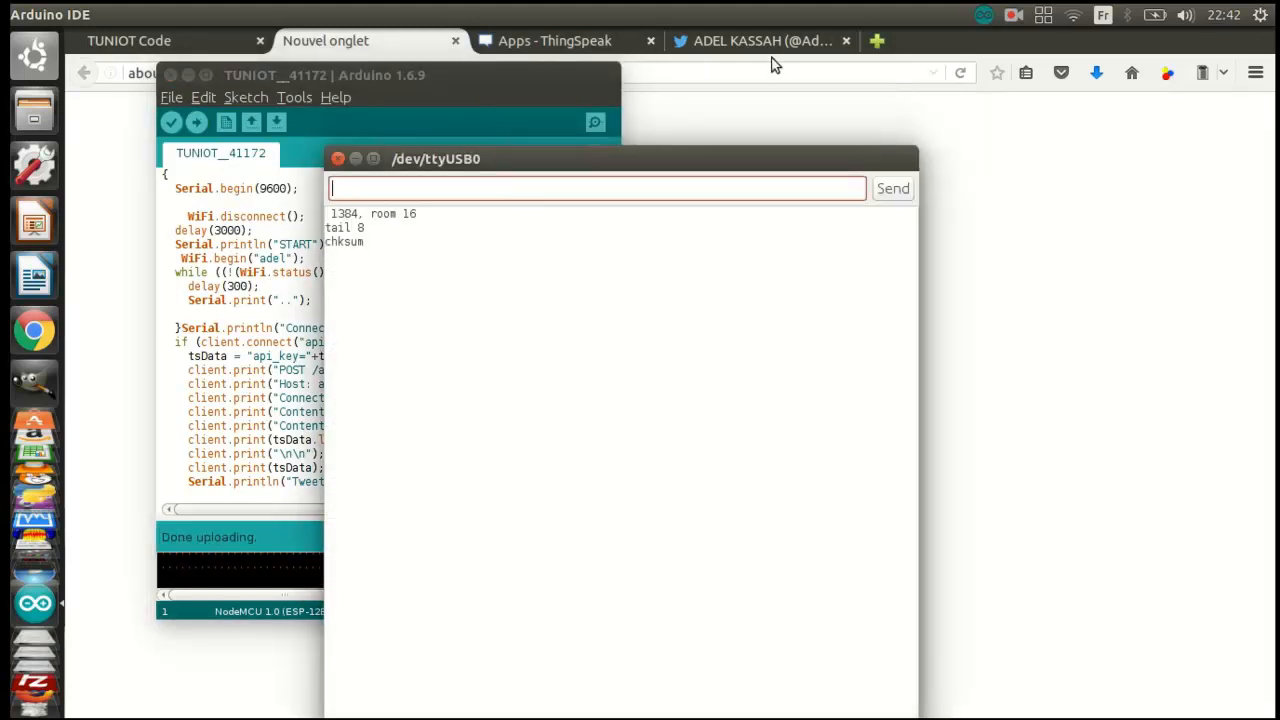
Switch to the Twitter profile tab once the serial output shows Connected and Tweet Sent
left_click(760, 41)
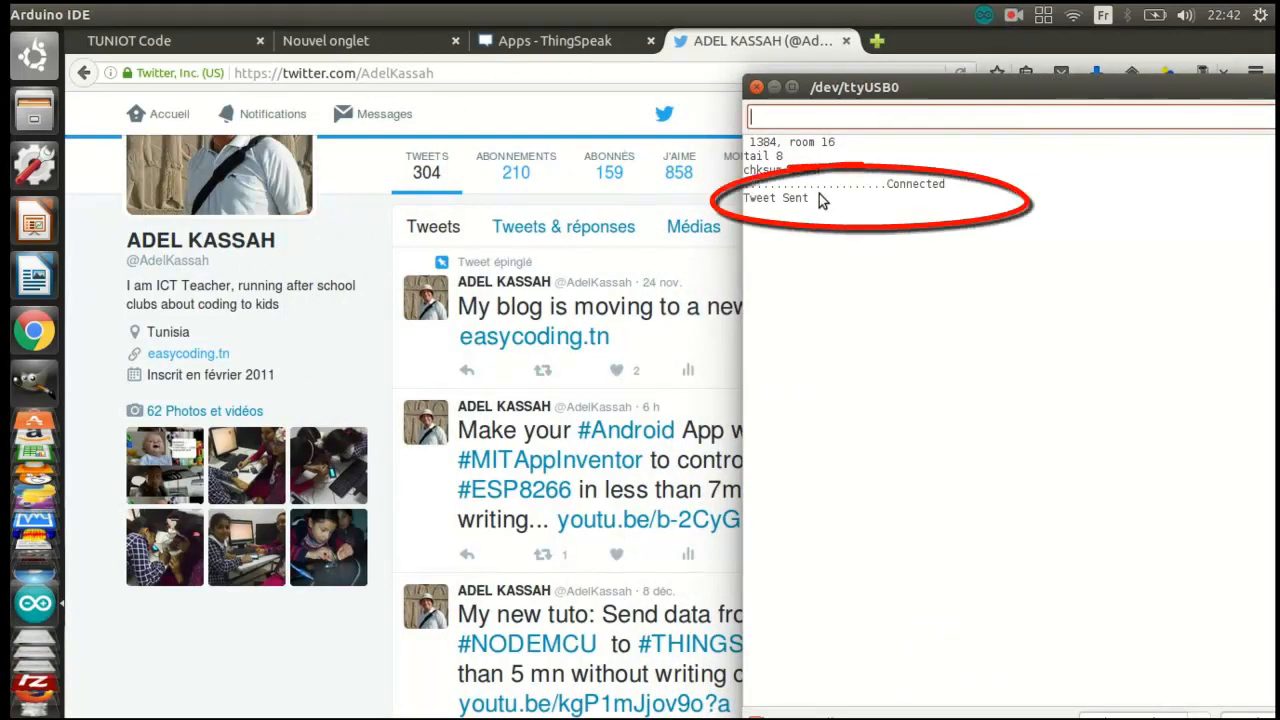
mouse_move(585, 256)
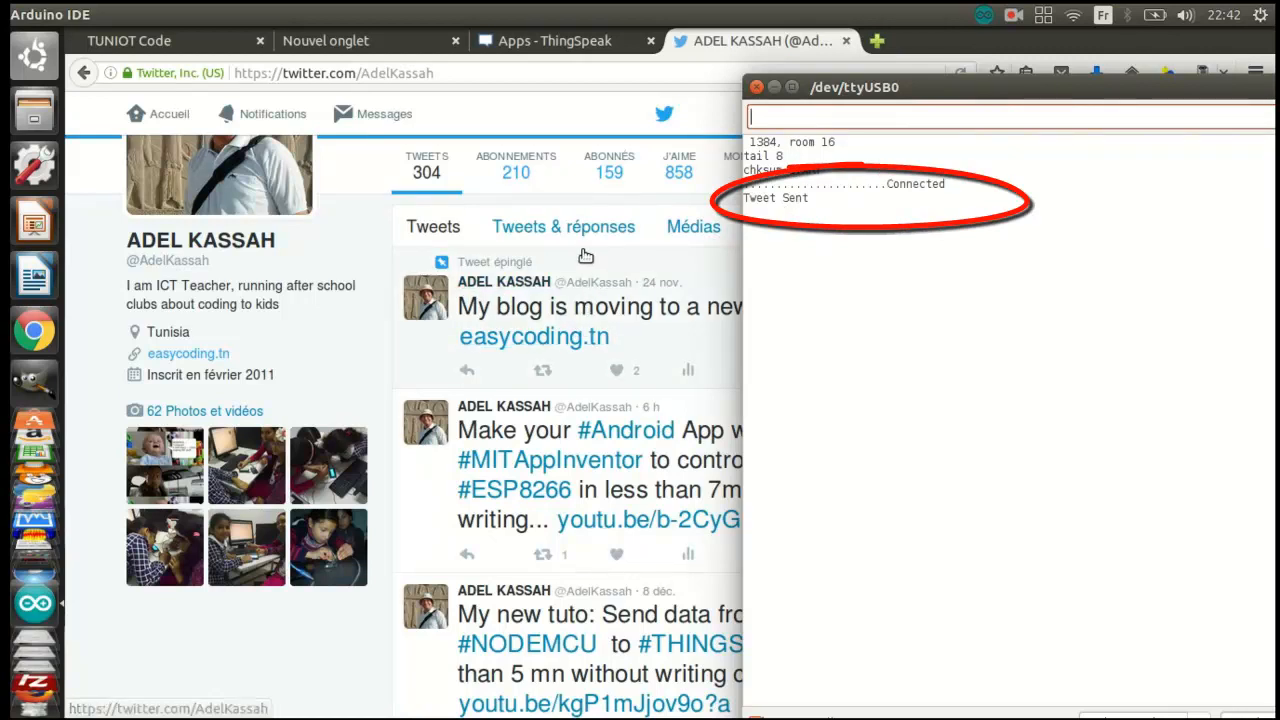
mouse_move(340, 282)
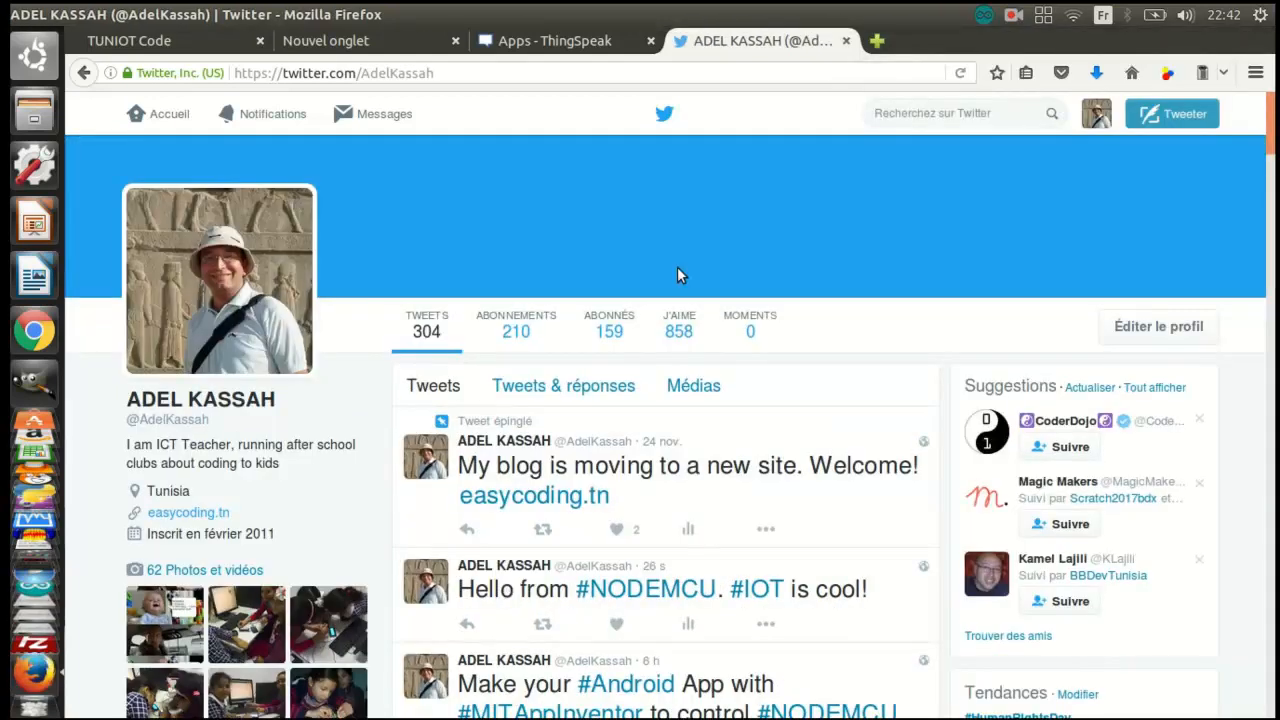
Scroll the profile timeline to the new tweet 'Hello from #NODEMCU. #IOT is cool!'
scroll("down", 3)
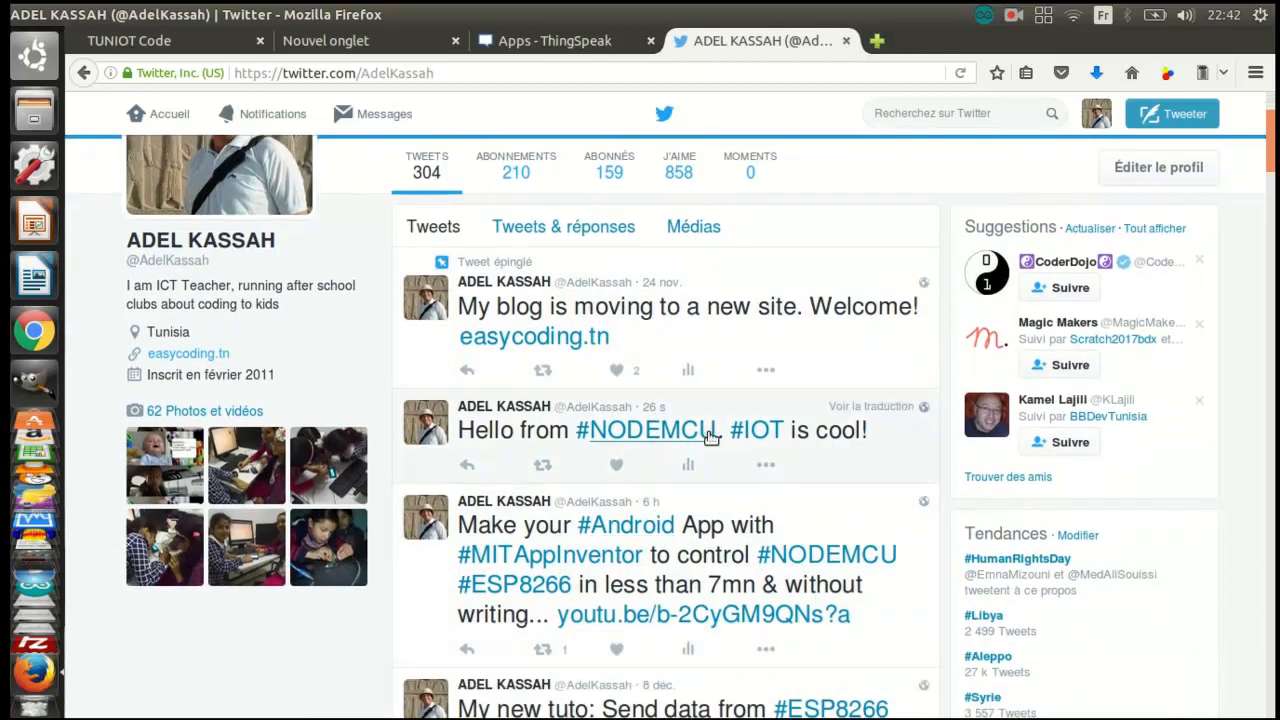
mouse_move(635, 451)
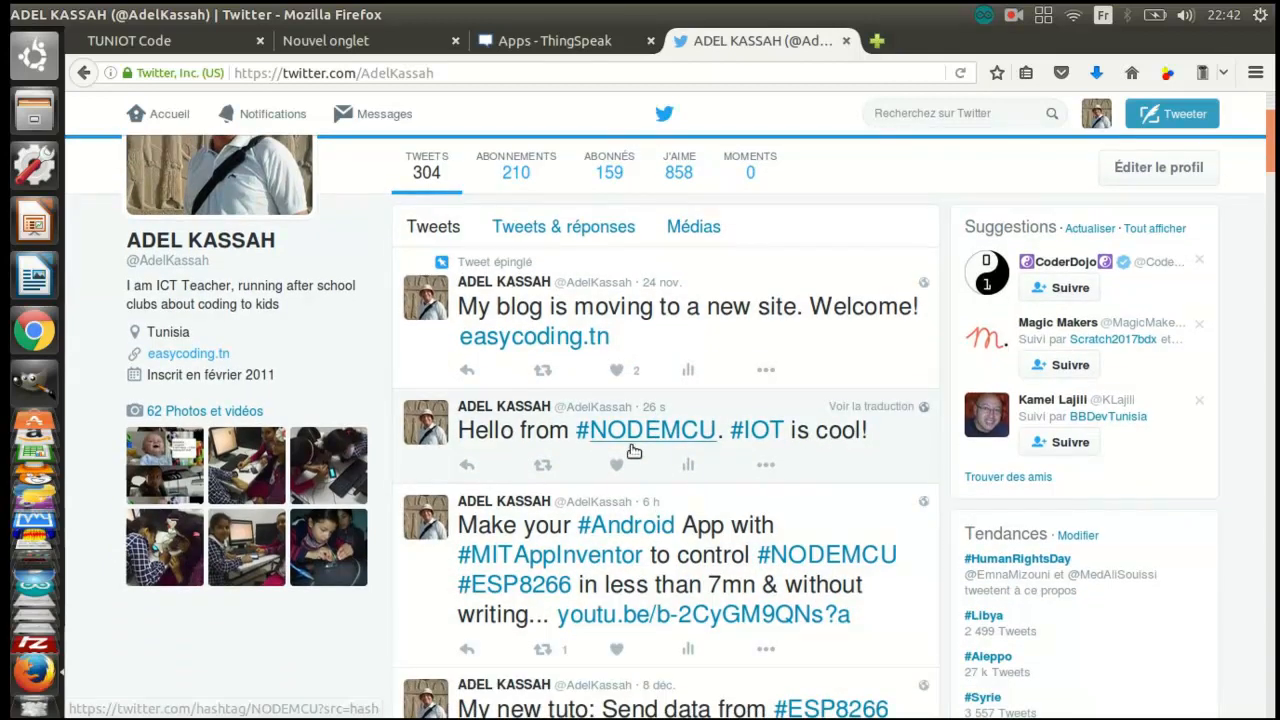